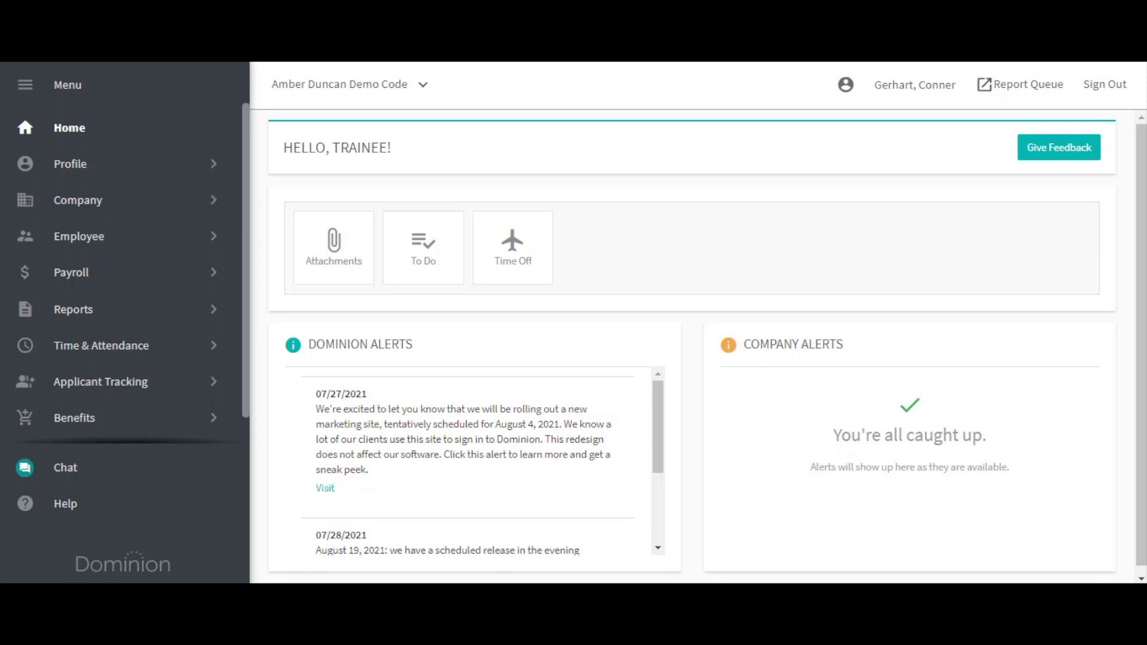
{"action": "mouse_move", "coordinate": [1118, 348]}
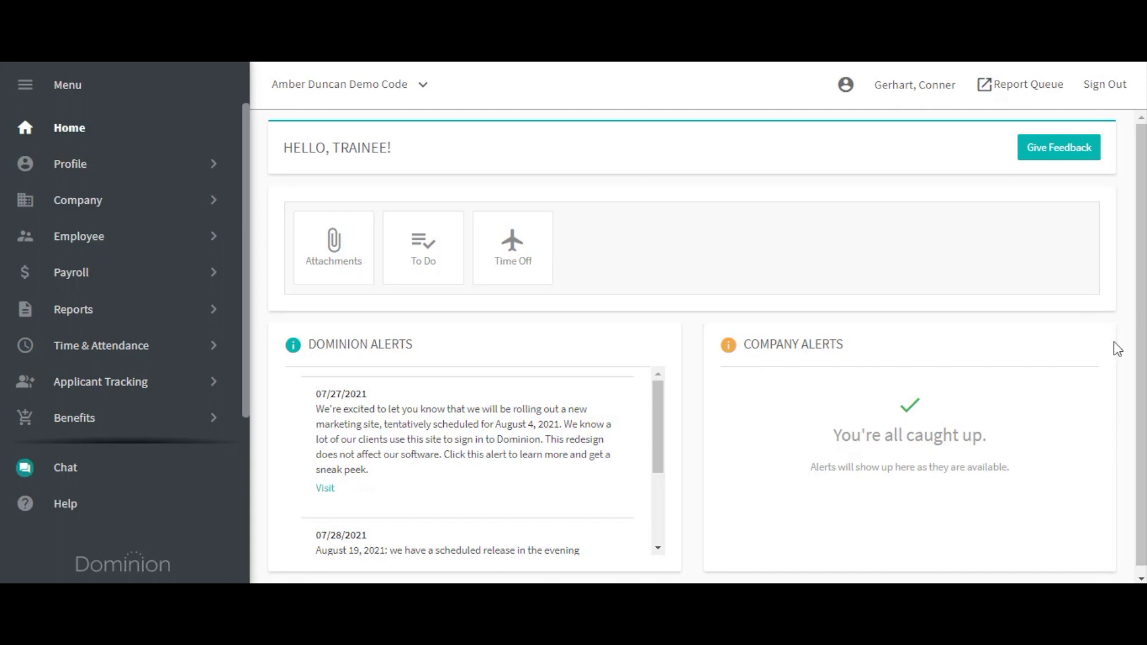
{"action": "mouse_move", "coordinate": [557, 375]}
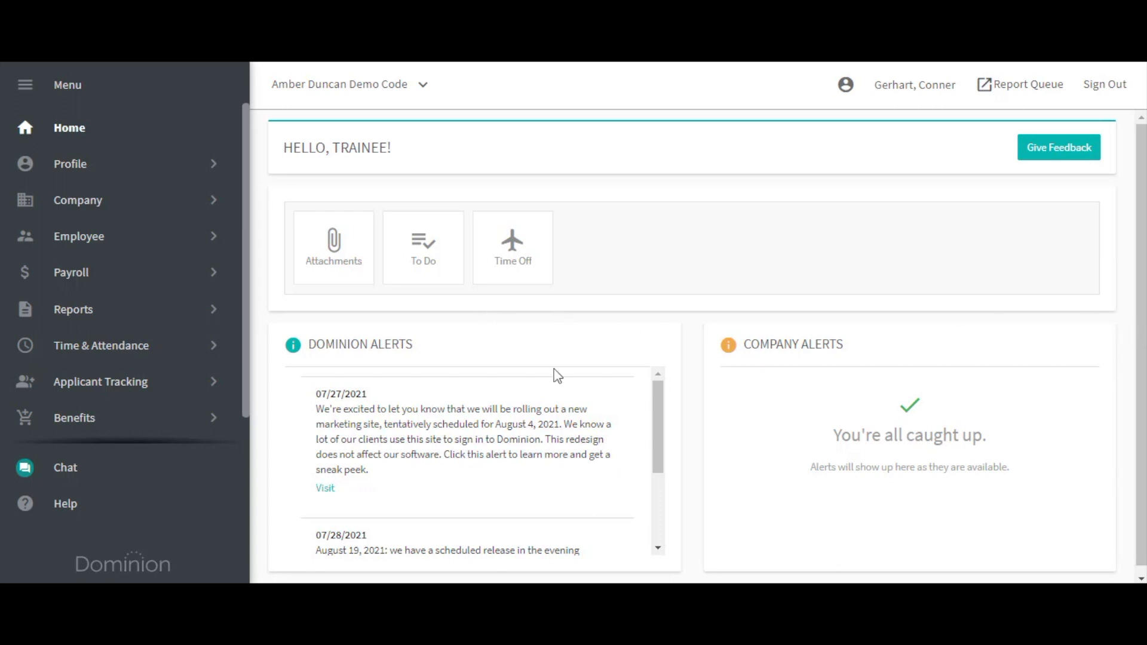
{"action": "mouse_move", "coordinate": [354, 340]}
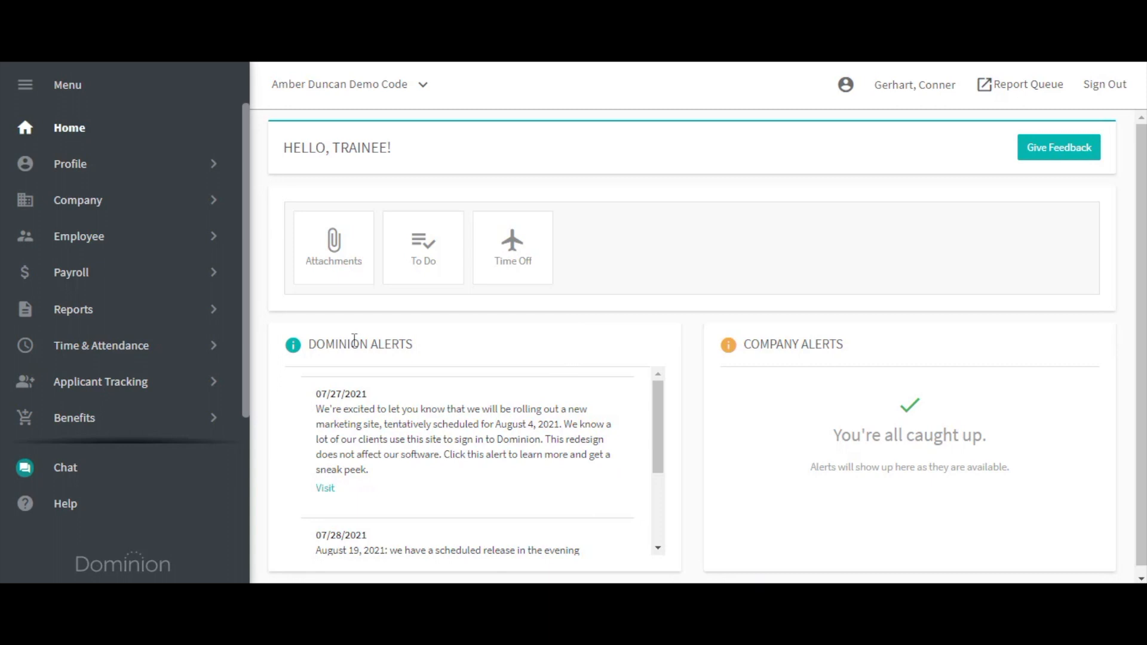
{"action": "mouse_move", "coordinate": [326, 325]}
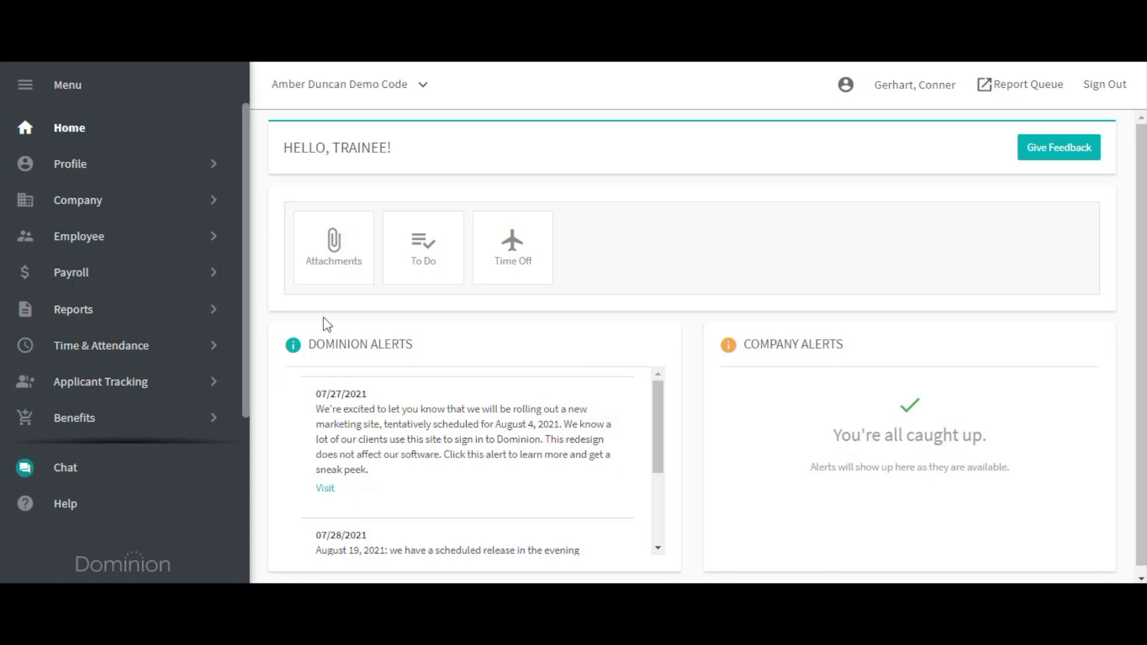
{"action": "mouse_move", "coordinate": [174, 358]}
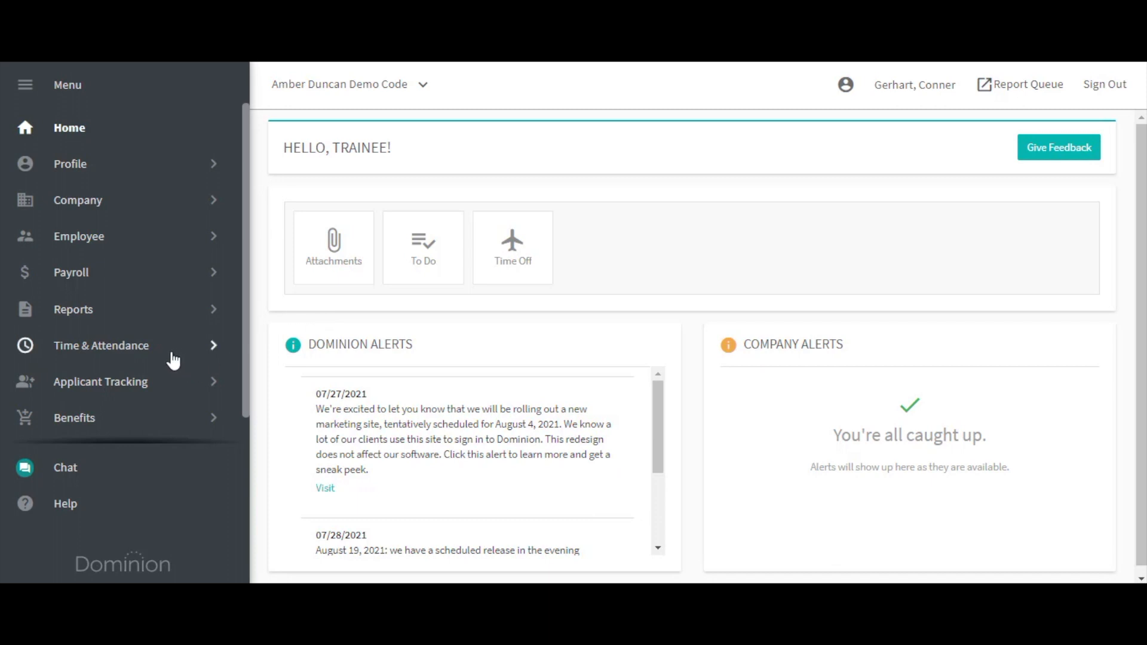
Step: Navigate the left menu to Time & Attendance > Time Card Management > Time Card Authorization
{"action": "left_click", "coordinate": [101, 345]}
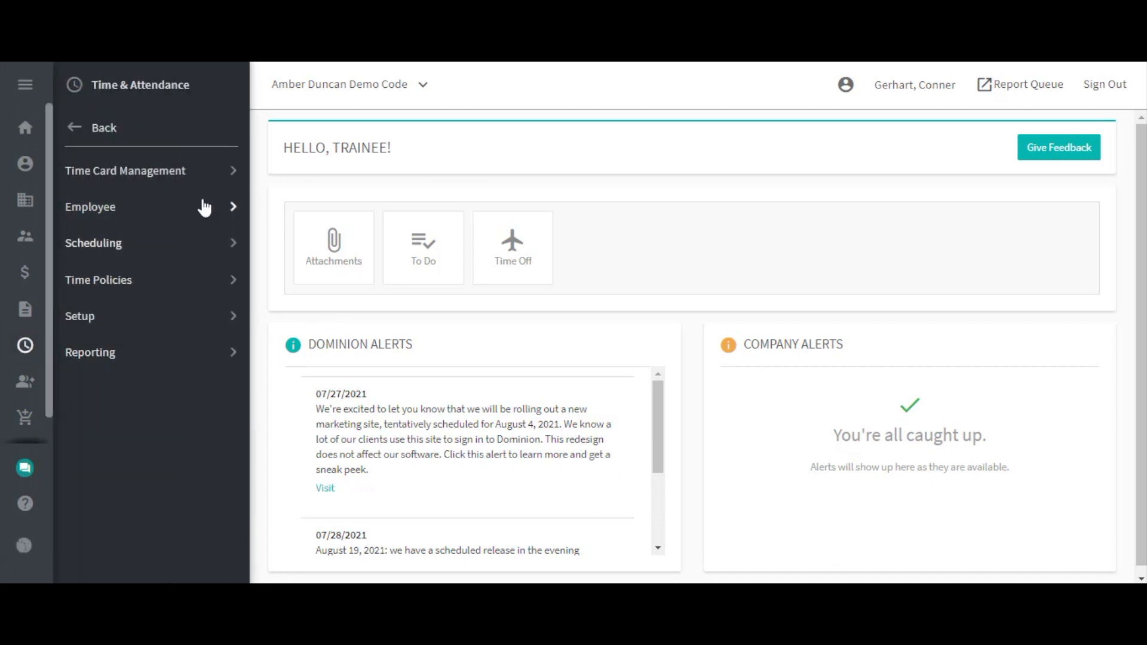
{"action": "left_click", "coordinate": [125, 170]}
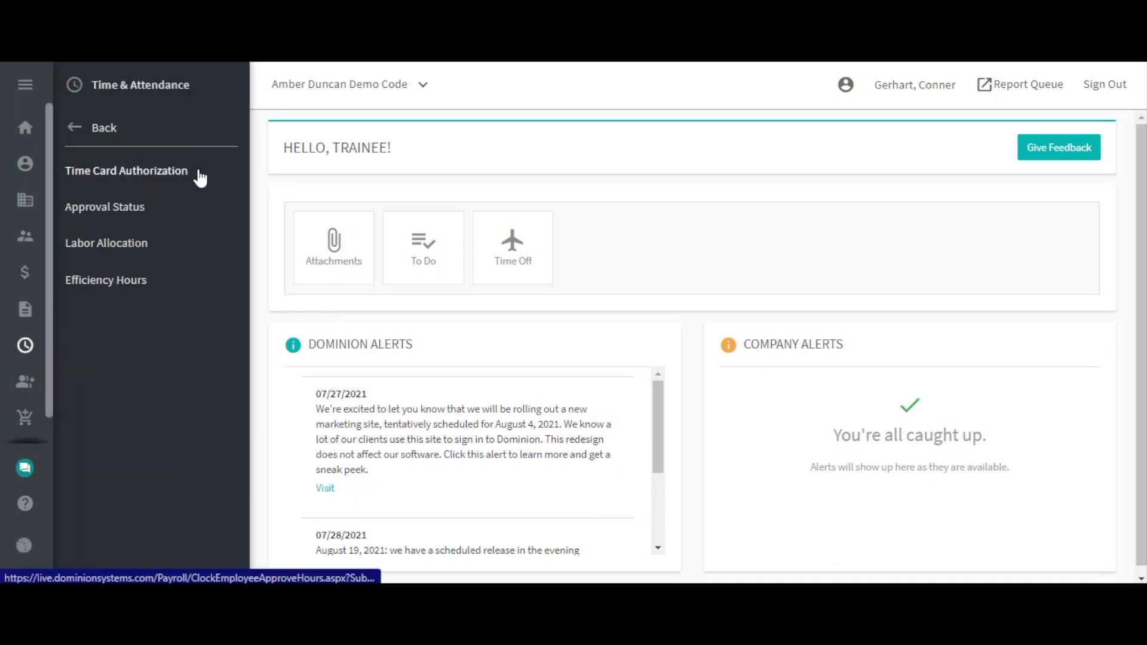
{"action": "left_click", "coordinate": [126, 170]}
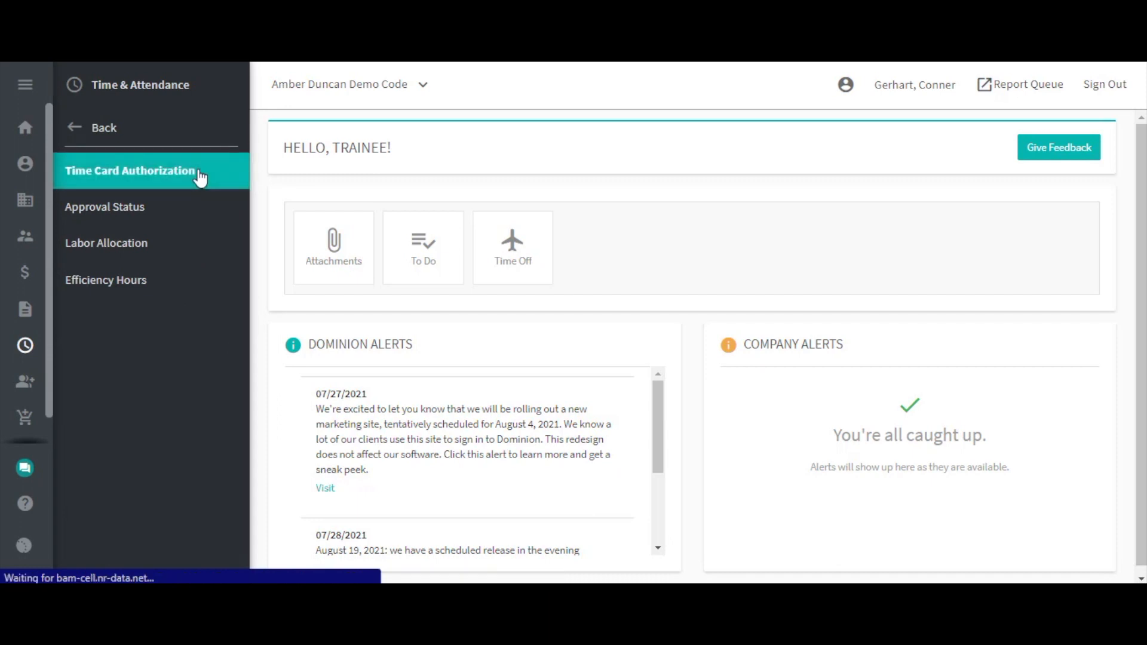
{"action": "left_click", "coordinate": [130, 170]}
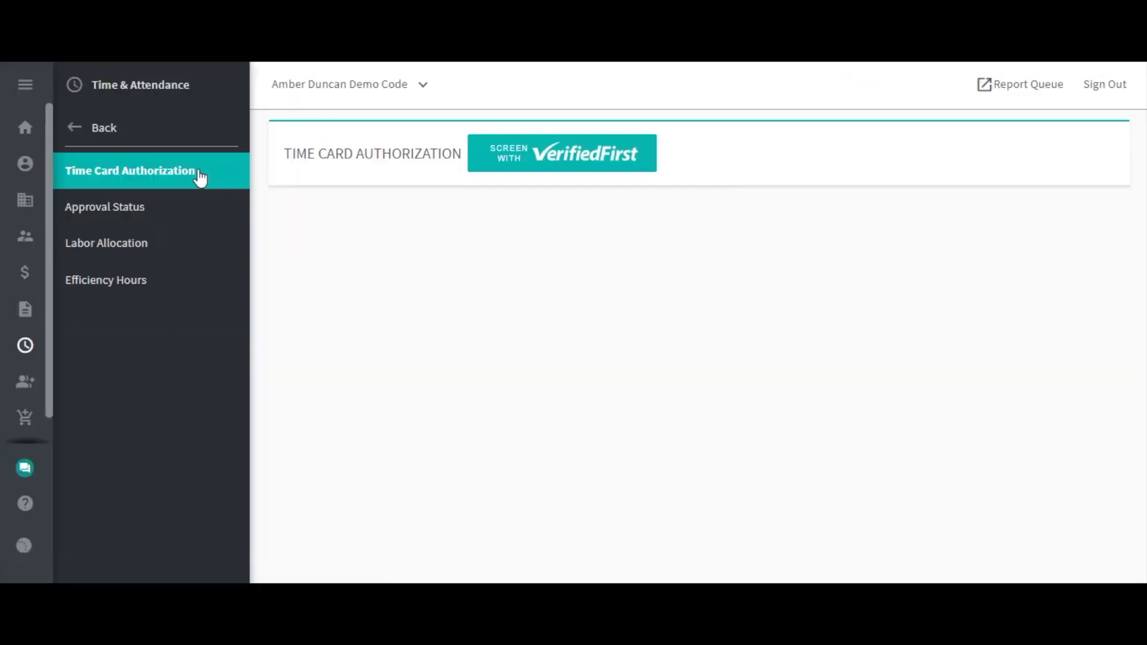
{"action": "left_click", "coordinate": [130, 171]}
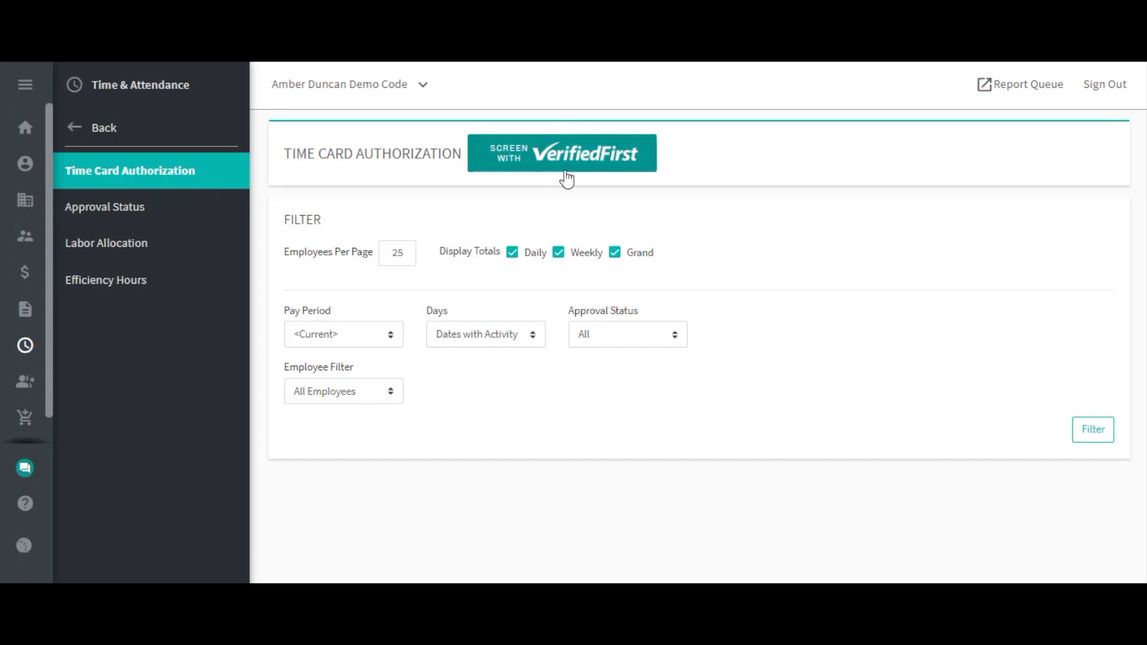
{"action": "mouse_move", "coordinate": [938, 307]}
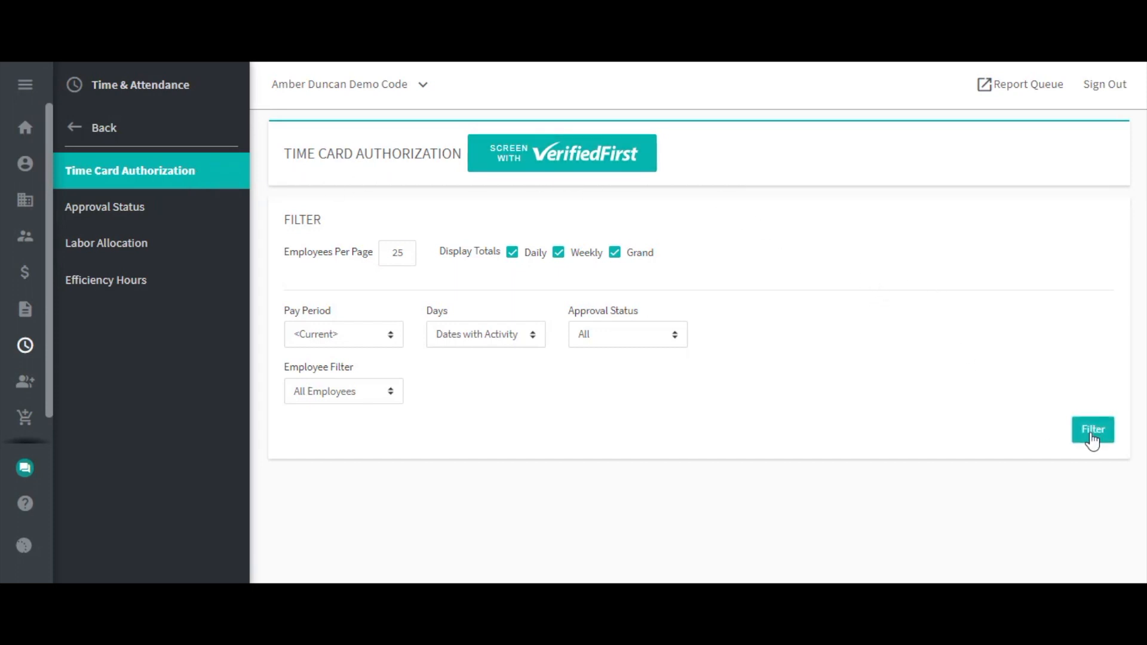
{"action": "left_click", "coordinate": [1091, 429]}
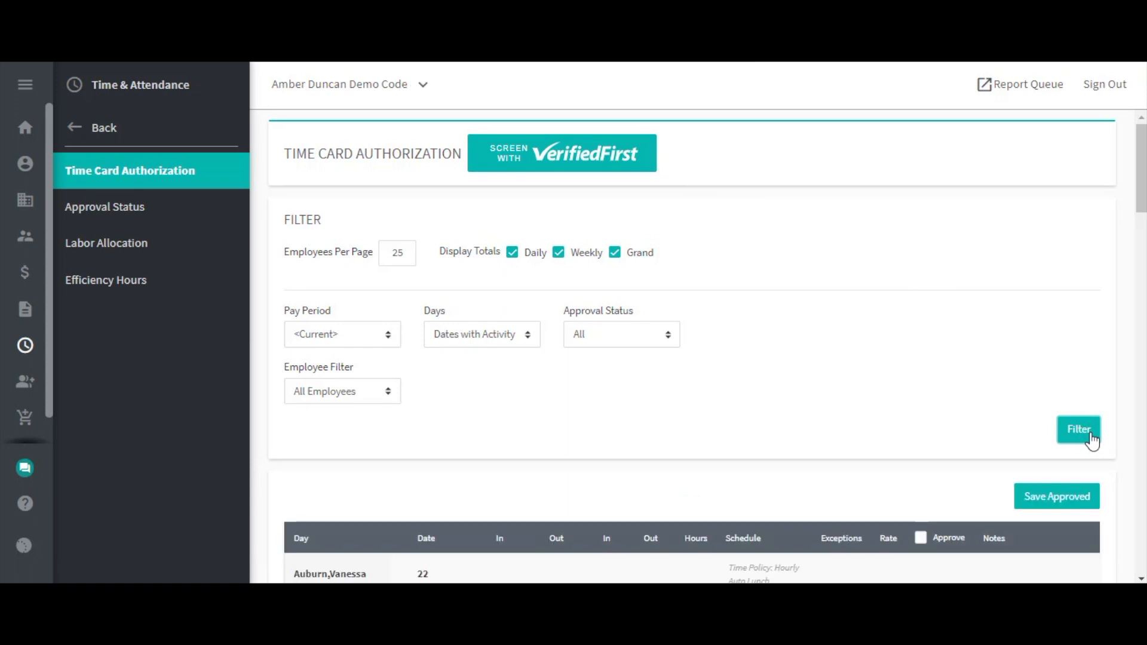
{"action": "left_click", "coordinate": [1078, 430]}
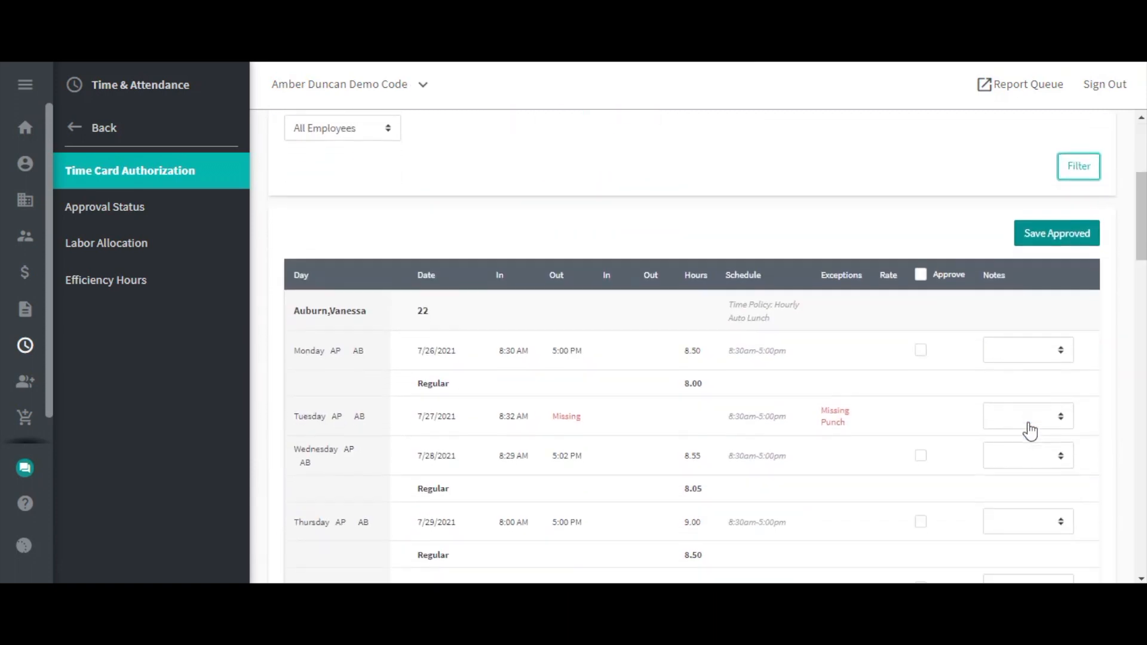
{"action": "scroll", "scroll_direction": "down", "scroll_amount": 3}
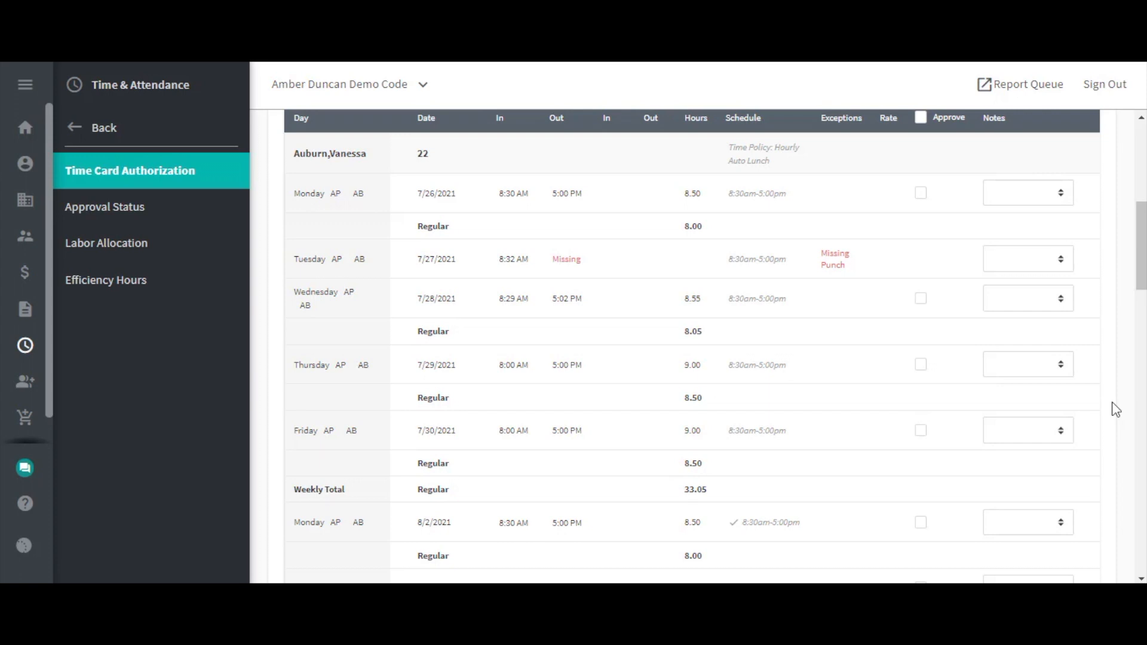
{"action": "mouse_move", "coordinate": [1115, 393]}
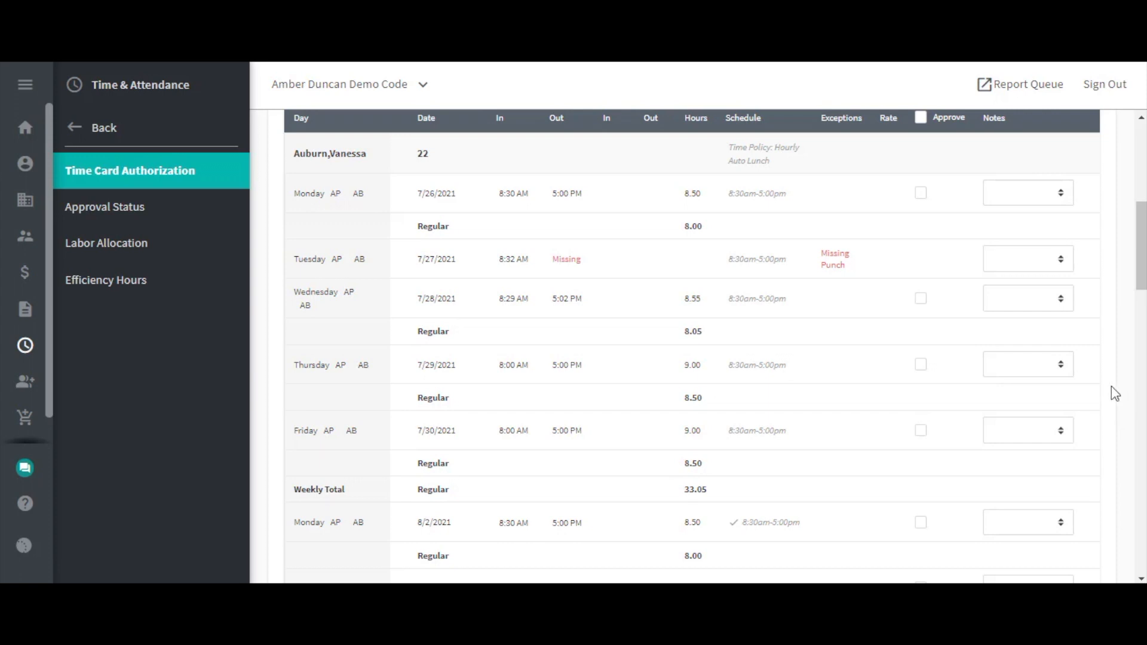
{"action": "mouse_move", "coordinate": [1113, 388]}
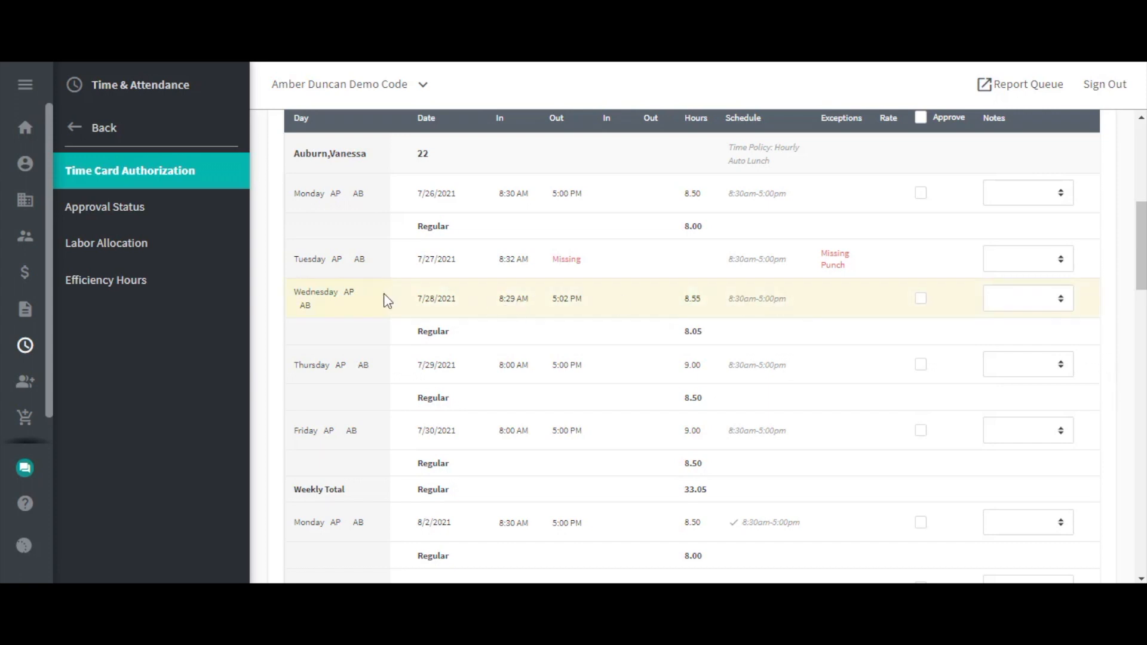
{"action": "mouse_move", "coordinate": [351, 299]}
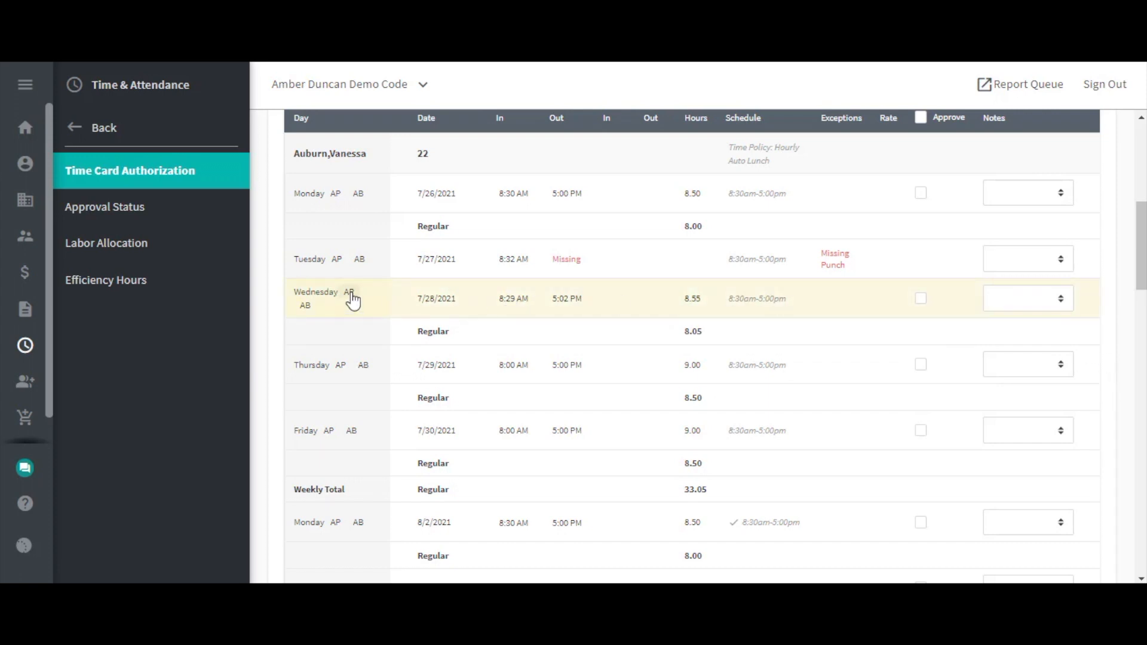
Step: Use the AP link on Wednesday 7/28/2021 to bring up the Add Punch dialog
{"action": "left_click", "coordinate": [349, 292]}
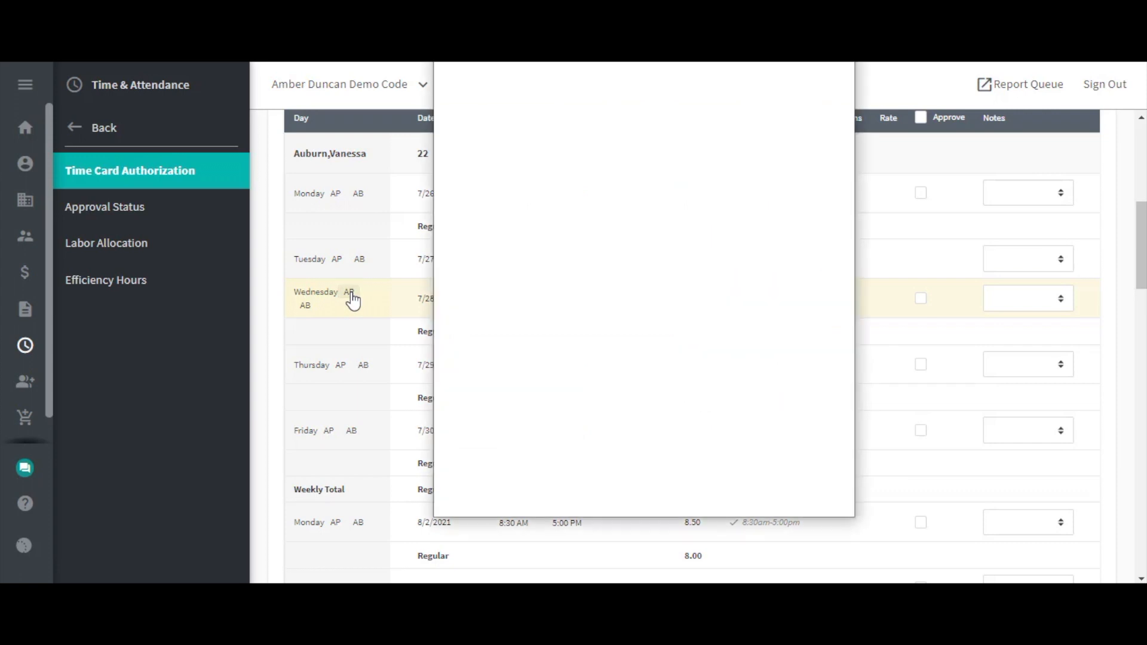
{"action": "left_click", "coordinate": [350, 297]}
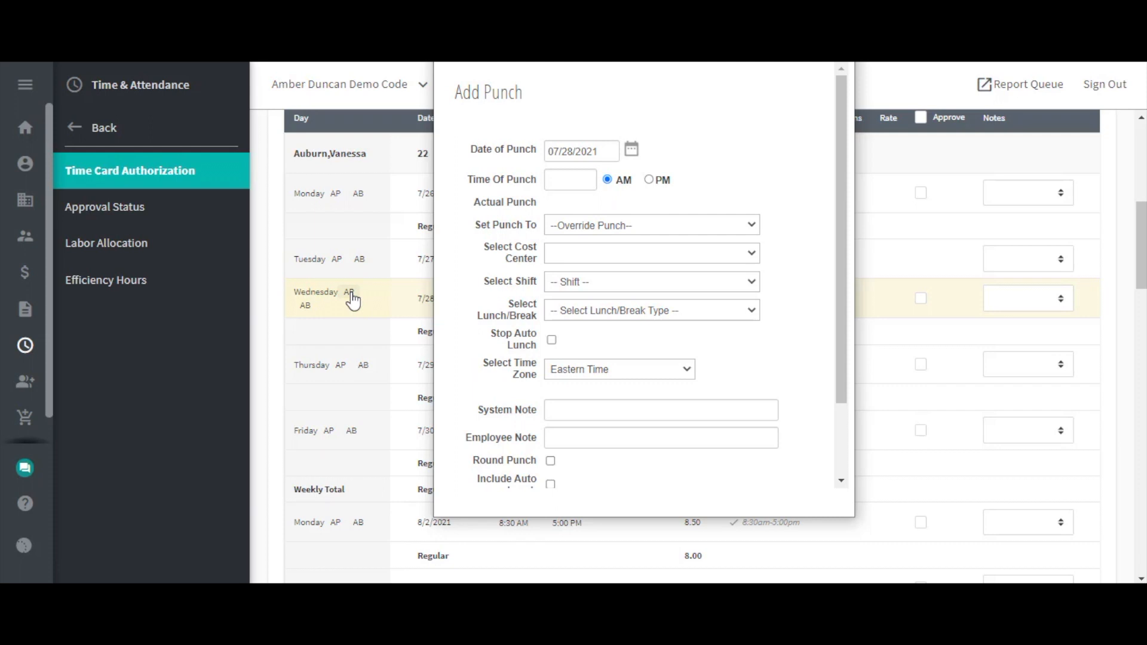
{"action": "mouse_move", "coordinate": [357, 315]}
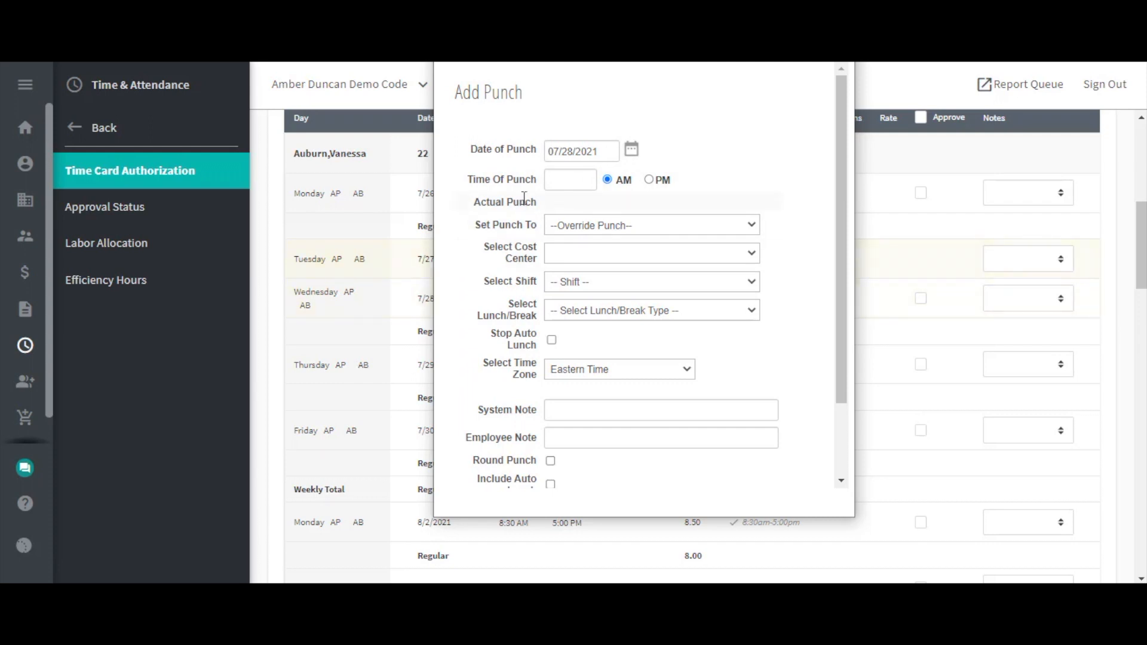
{"action": "left_click", "coordinate": [631, 150]}
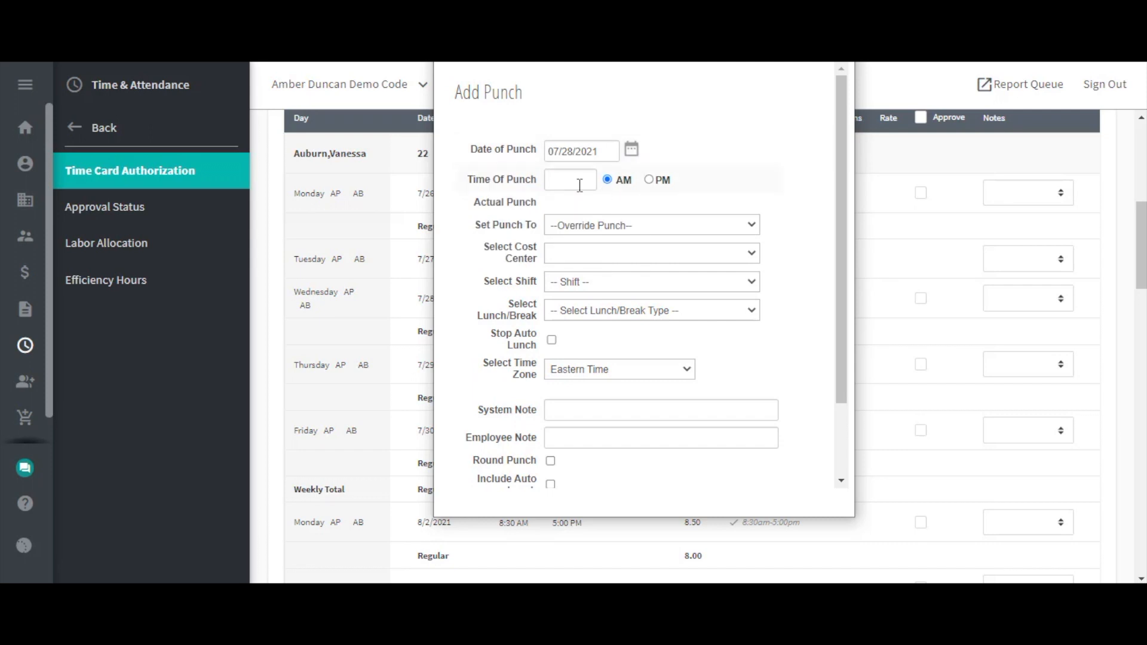
Step: Enter 04:30 AM as the Time Of Punch for the 07/28/2021 punch
{"action": "left_click", "coordinate": [572, 180]}
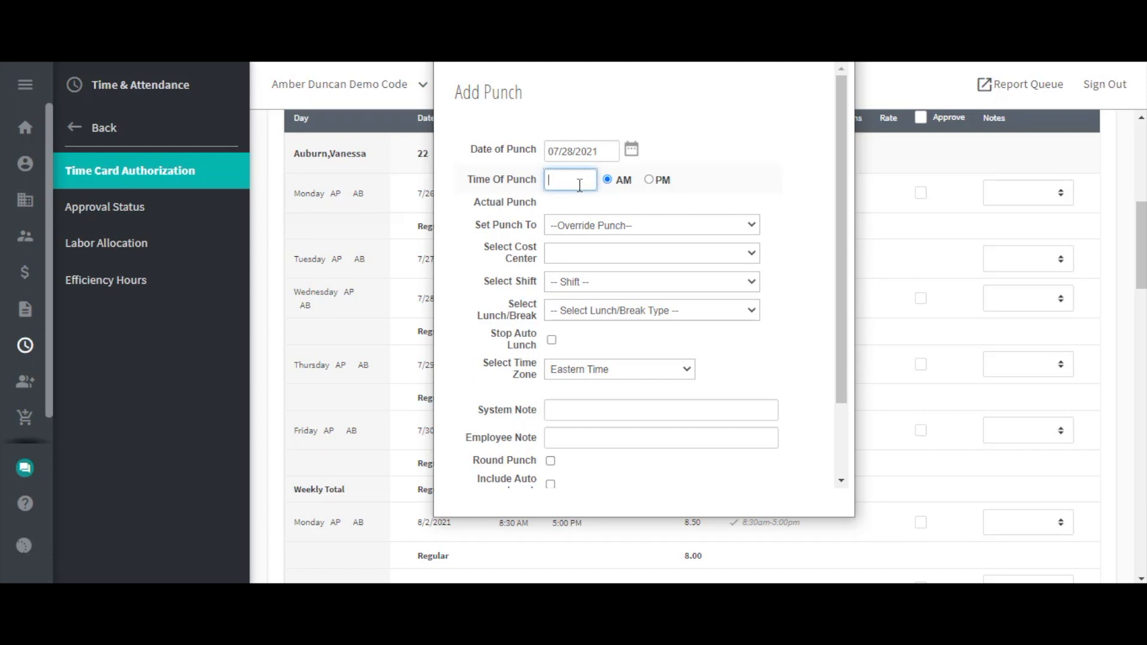
{"action": "type", "text": "04:3"}
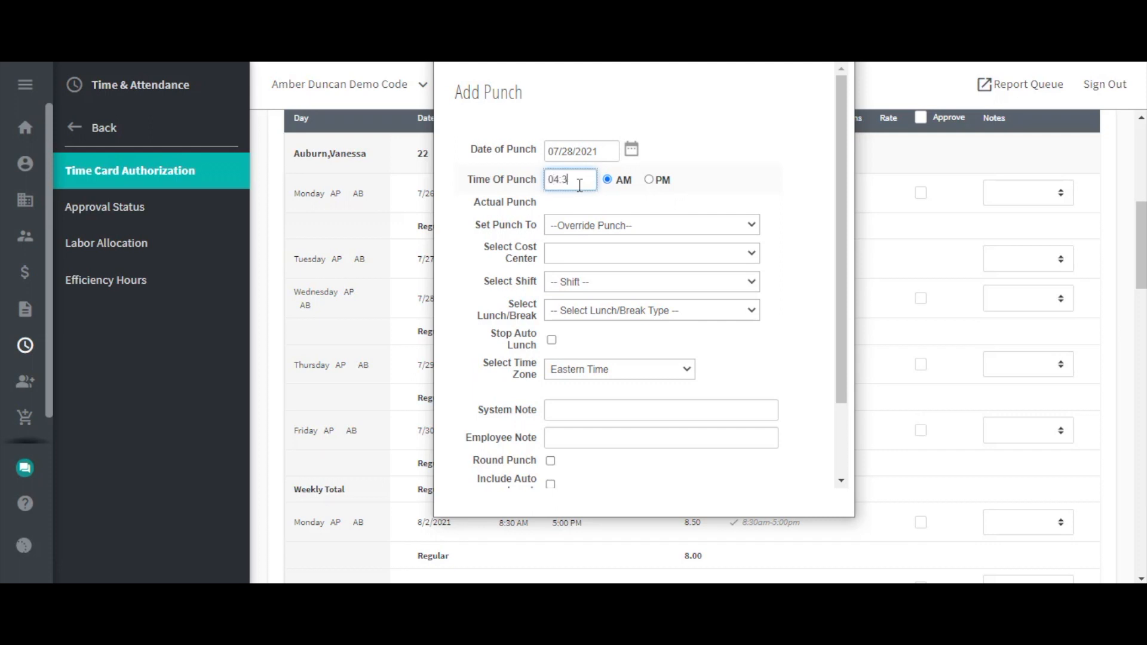
{"action": "type", "text": "0"}
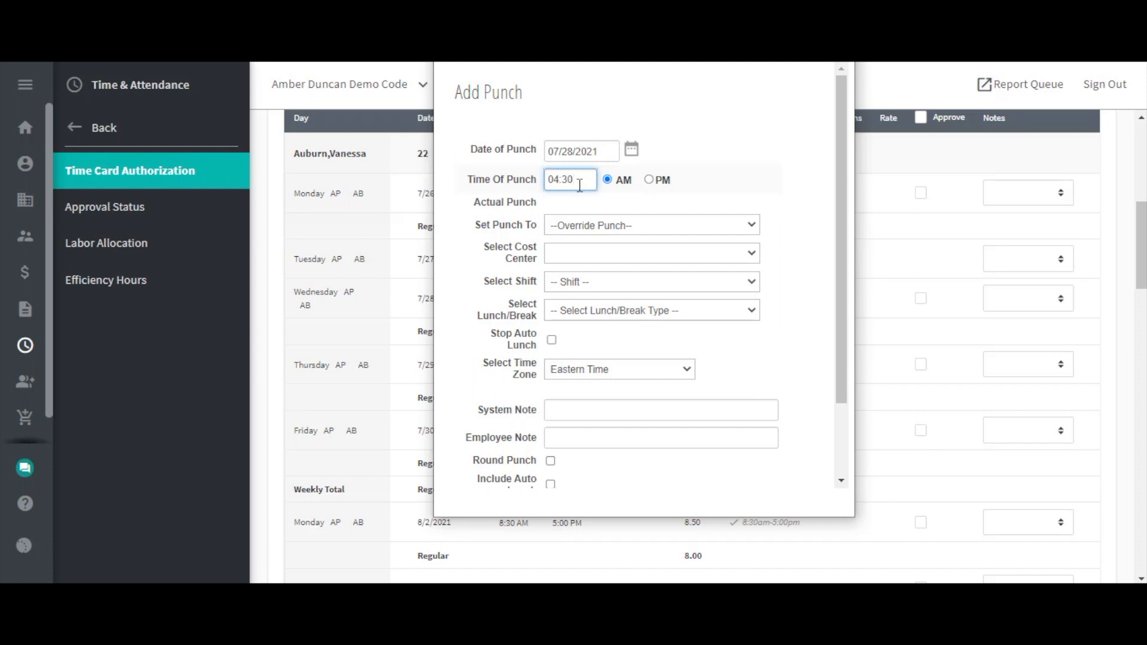
{"action": "mouse_move", "coordinate": [667, 186]}
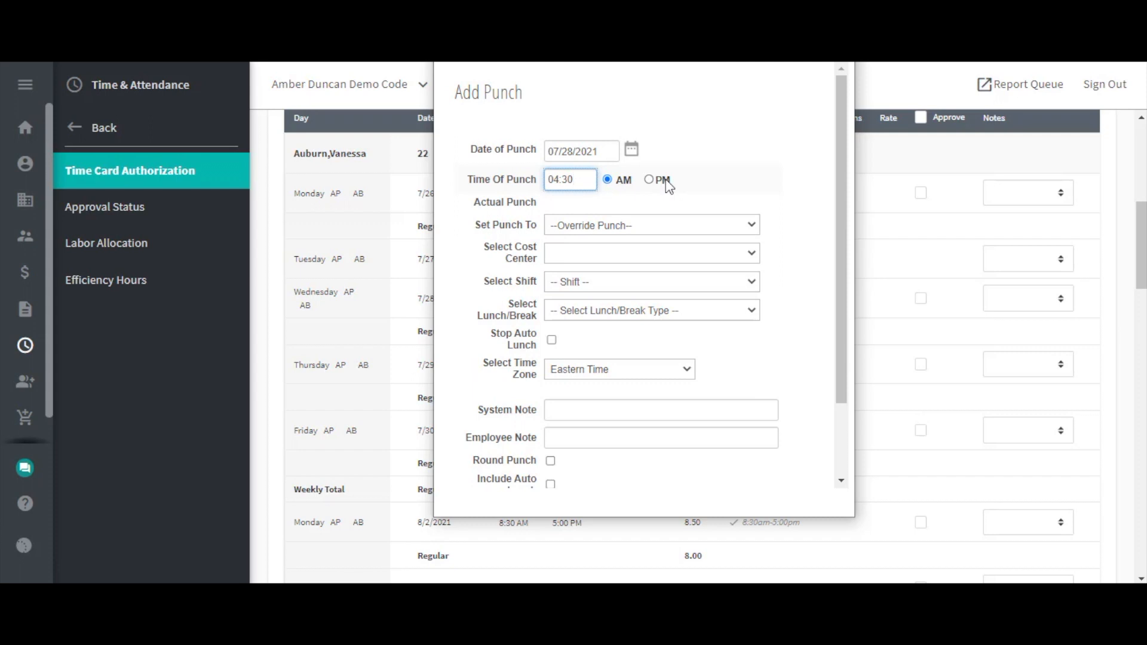
{"action": "mouse_move", "coordinate": [671, 223]}
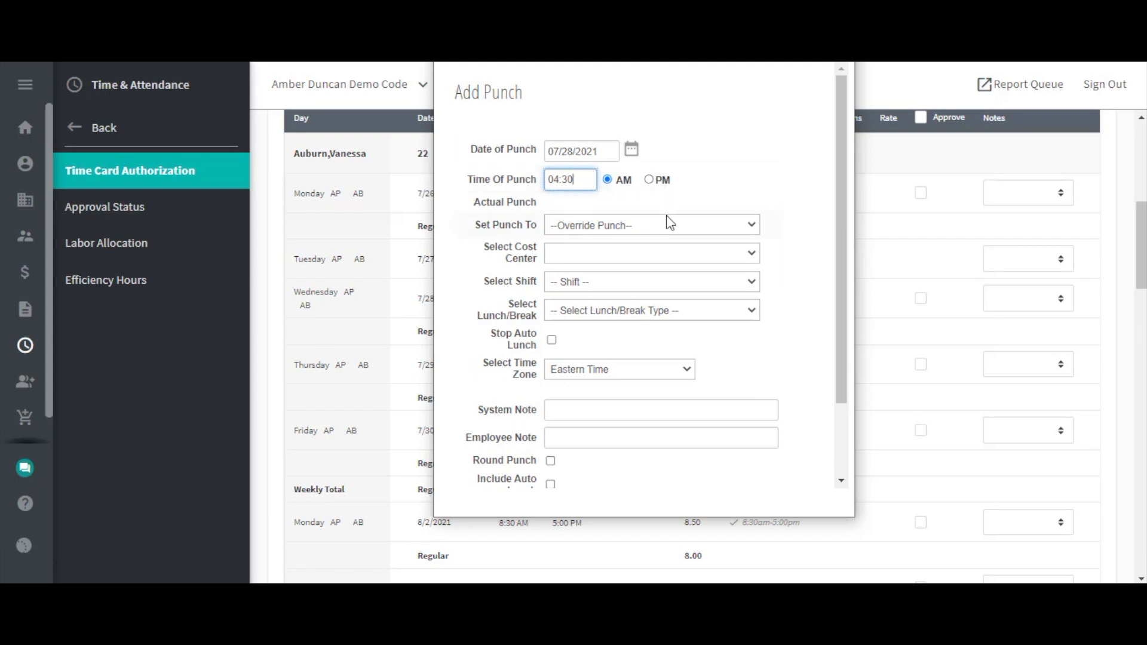
{"action": "mouse_move", "coordinate": [791, 202]}
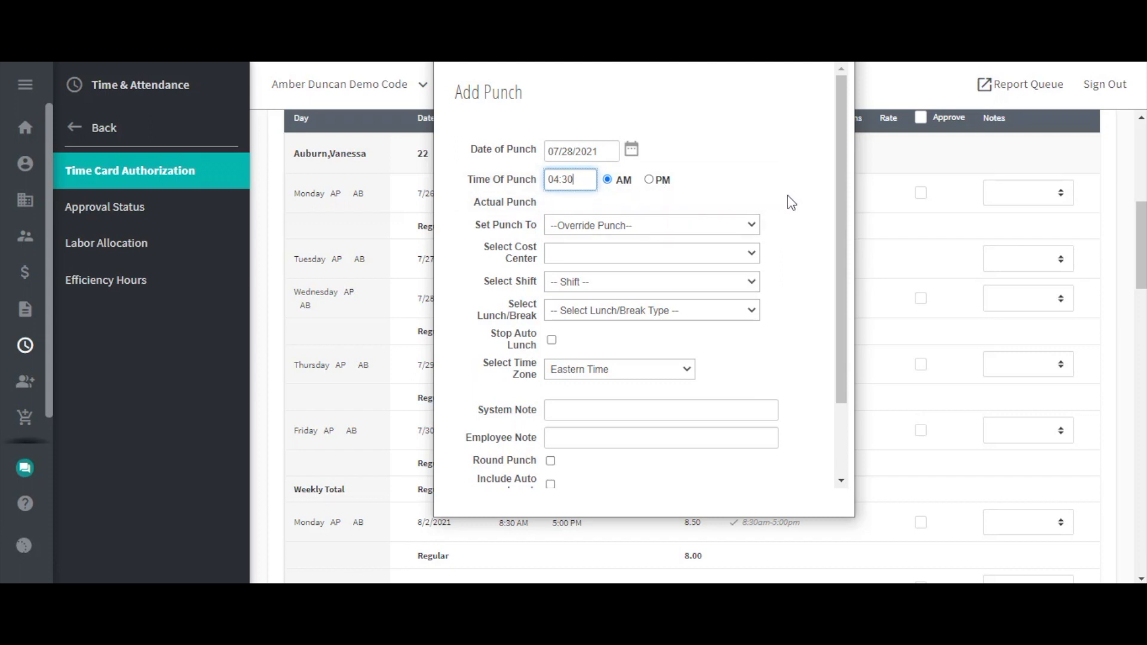
{"action": "mouse_move", "coordinate": [664, 179]}
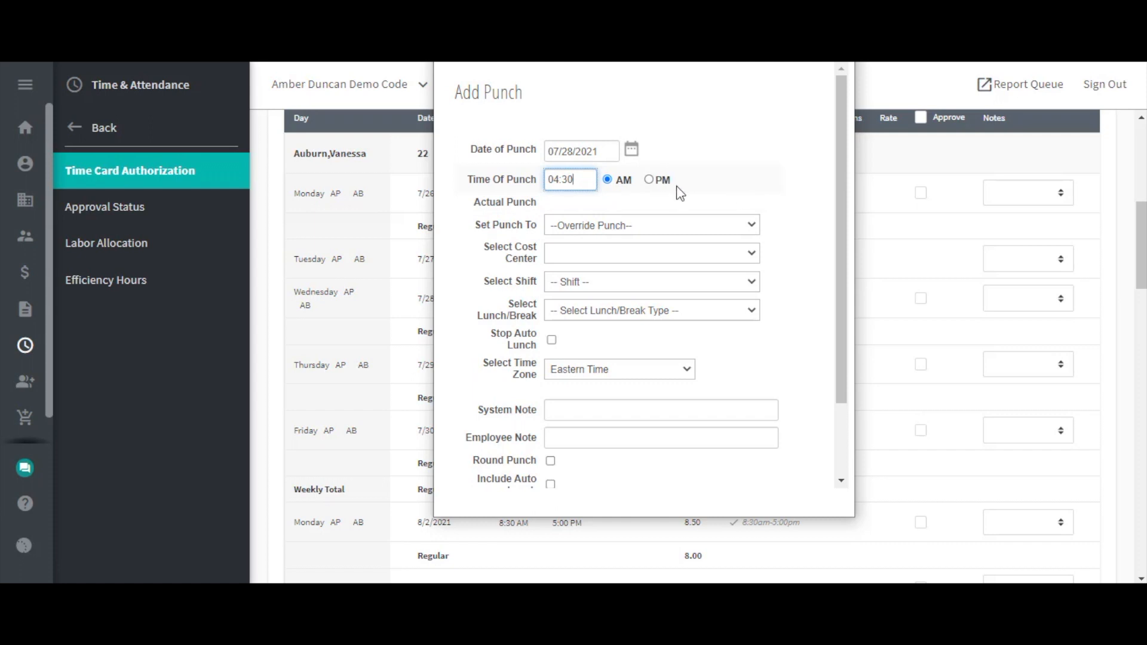
{"action": "mouse_move", "coordinate": [693, 256]}
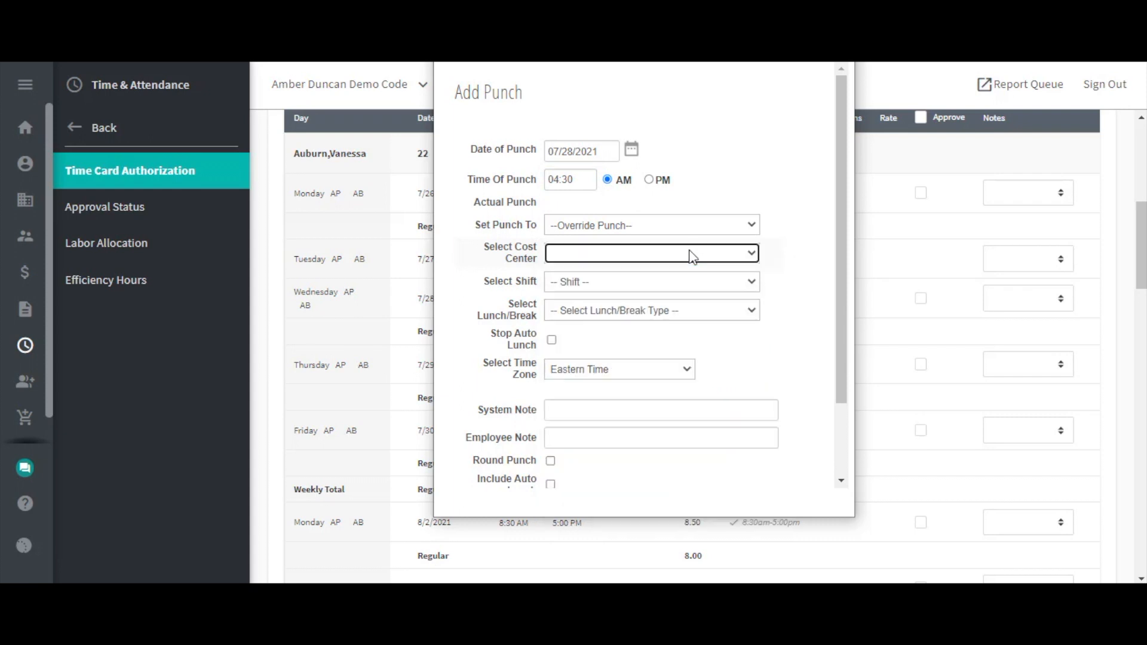
{"action": "mouse_move", "coordinate": [691, 252]}
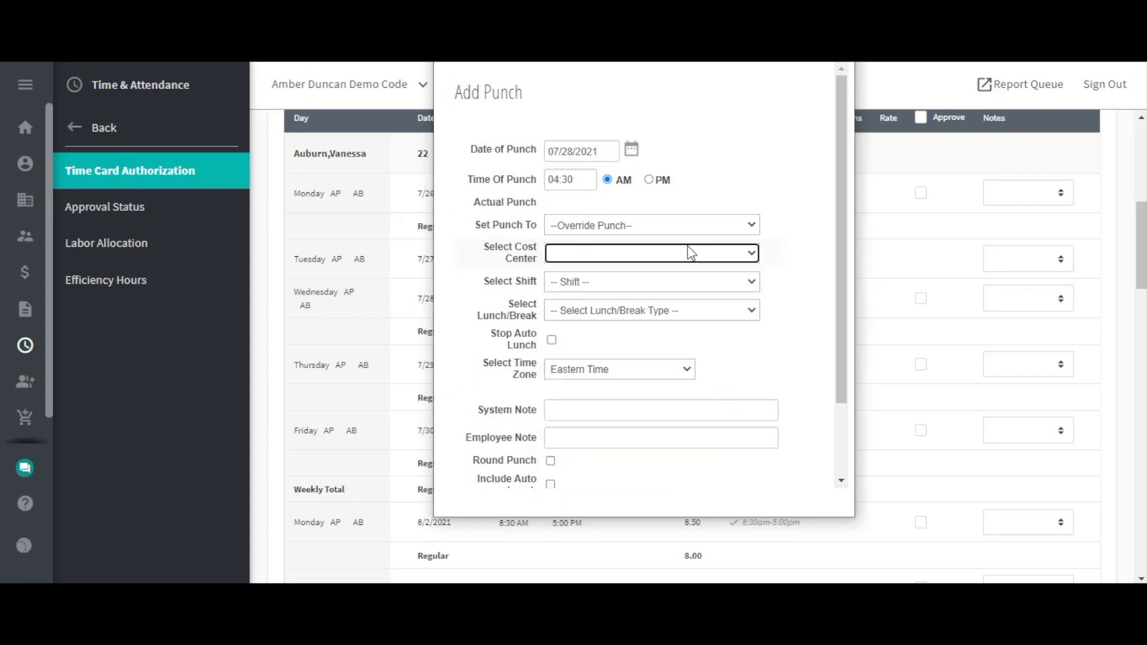
{"action": "mouse_move", "coordinate": [707, 234]}
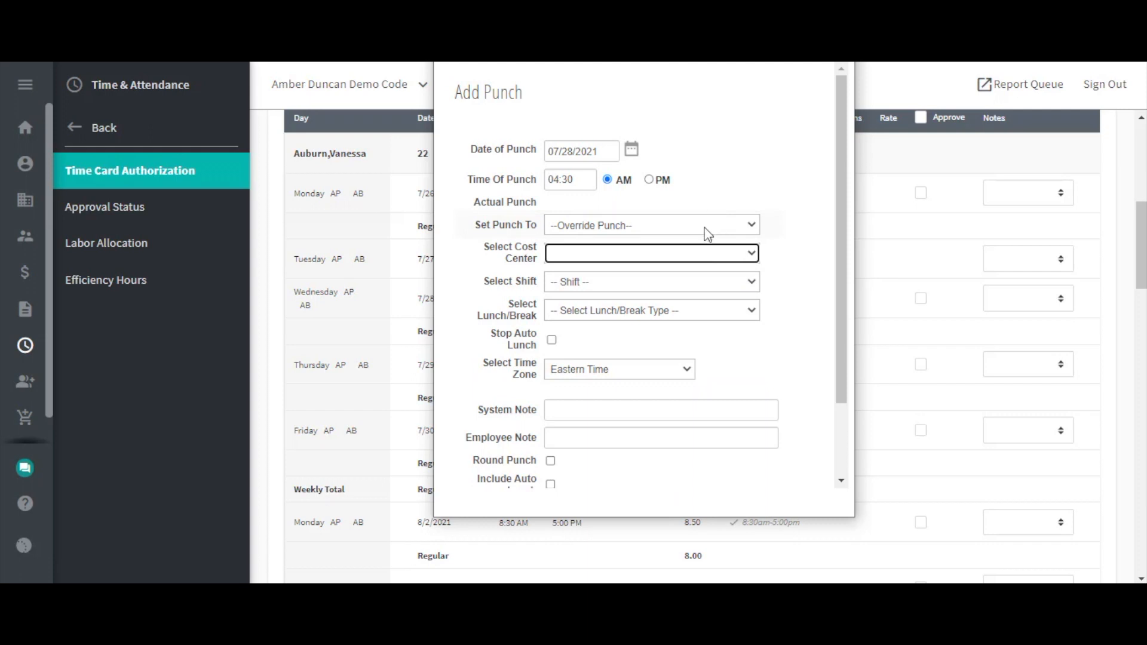
{"action": "left_click", "coordinate": [649, 224]}
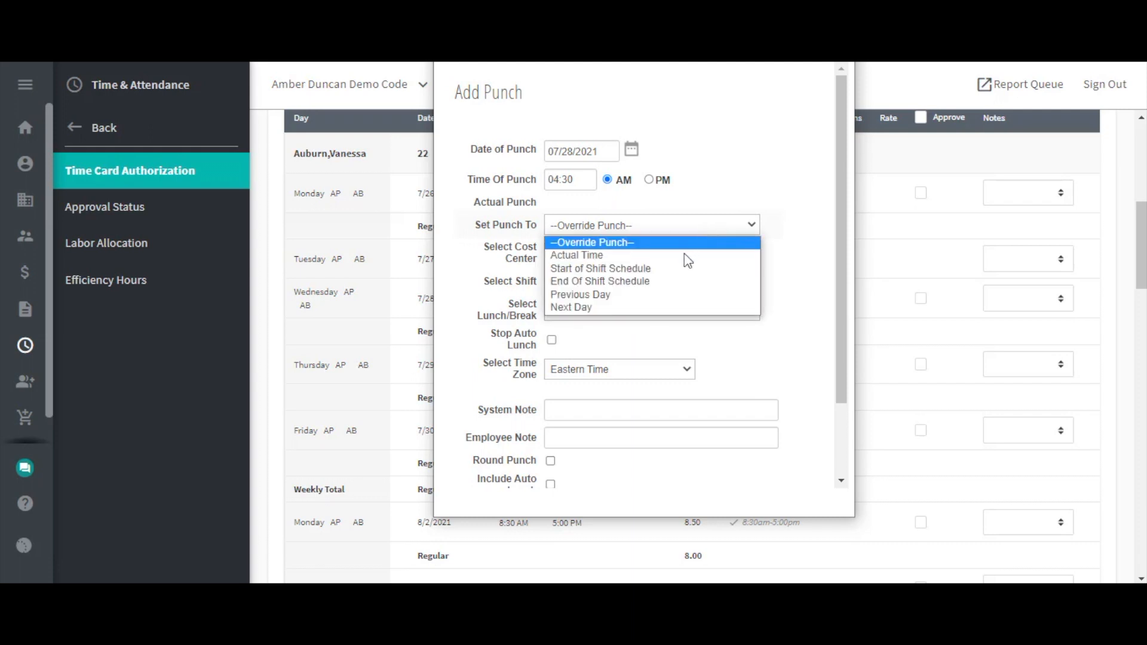
{"action": "mouse_move", "coordinate": [642, 300]}
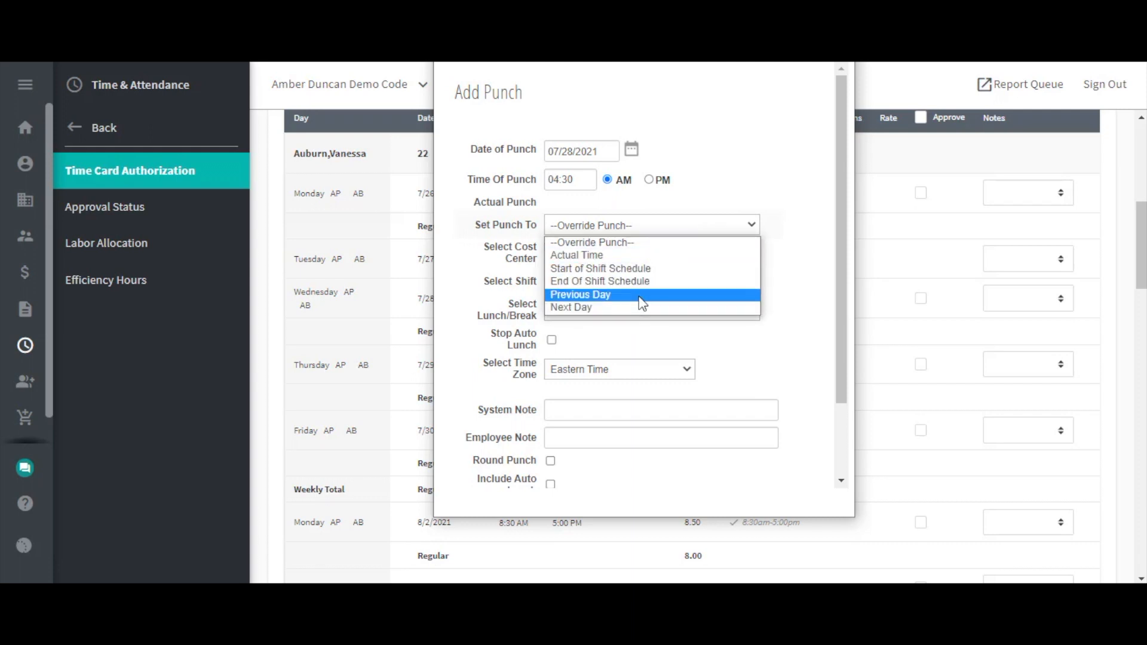
{"action": "mouse_move", "coordinate": [626, 306]}
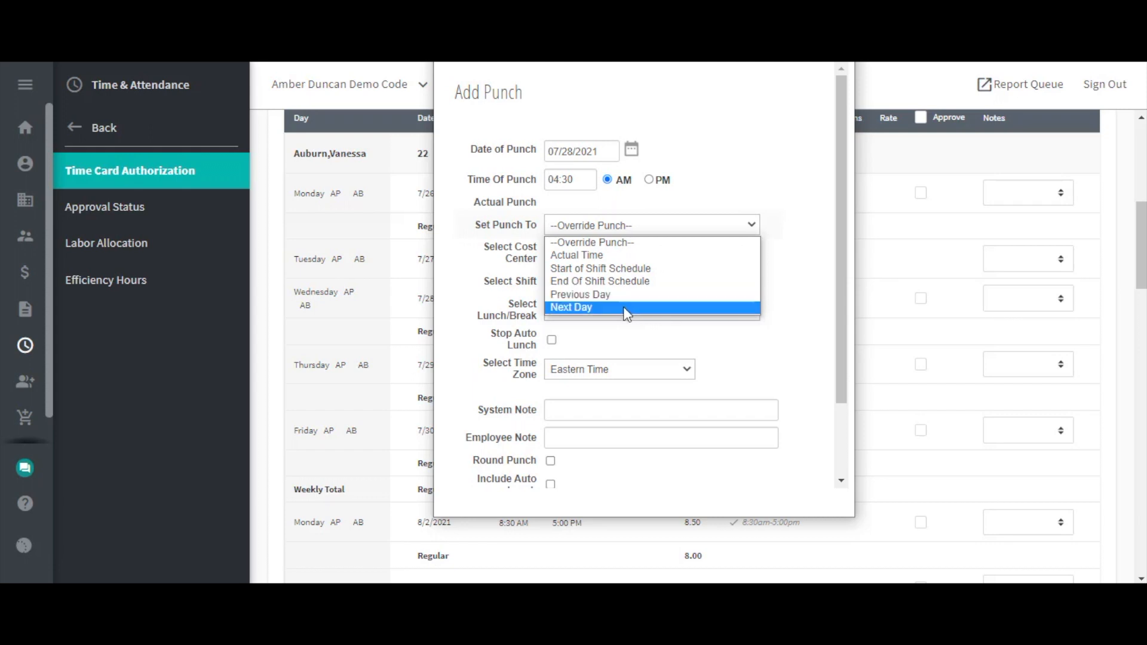
{"action": "mouse_move", "coordinate": [684, 268]}
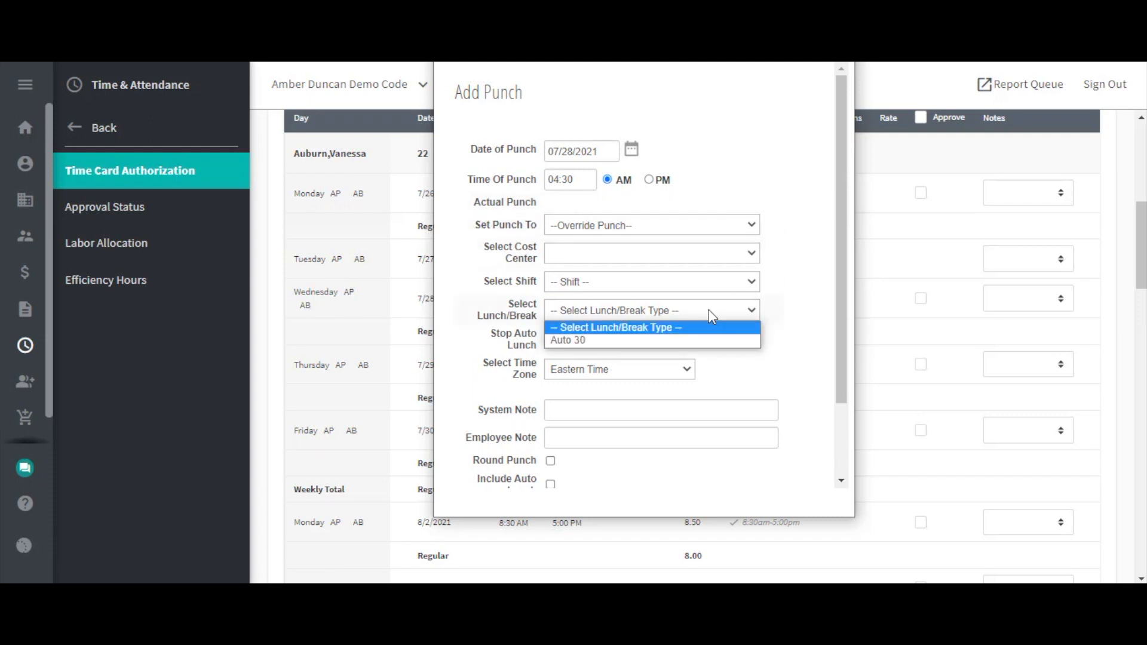
{"action": "mouse_move", "coordinate": [651, 340]}
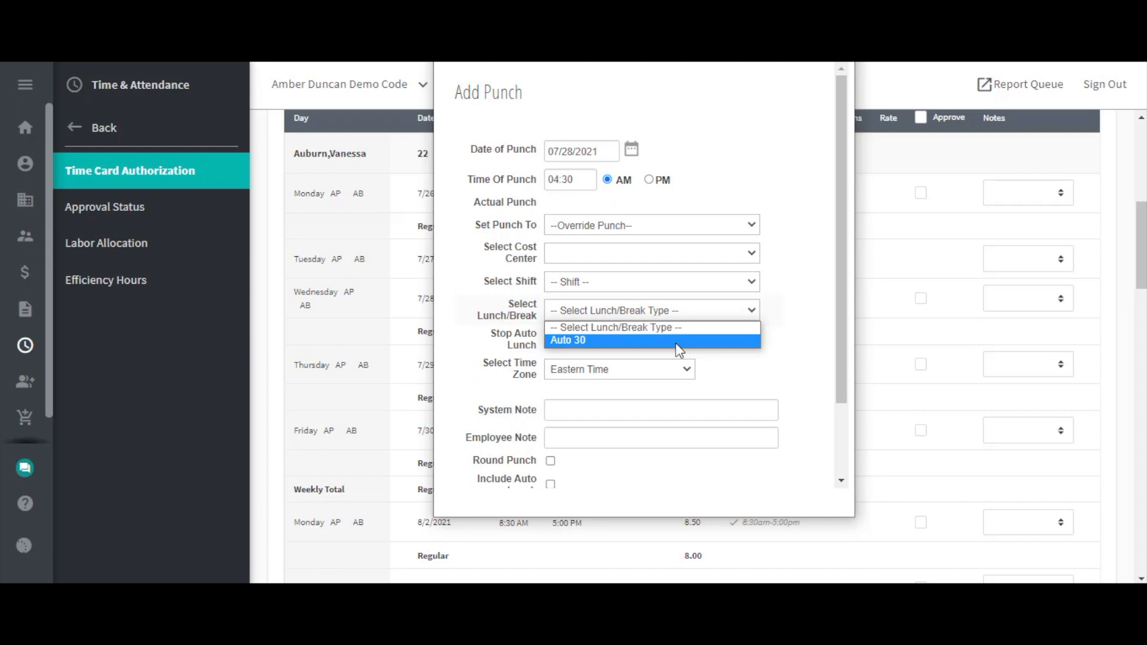
{"action": "left_click", "coordinate": [613, 327]}
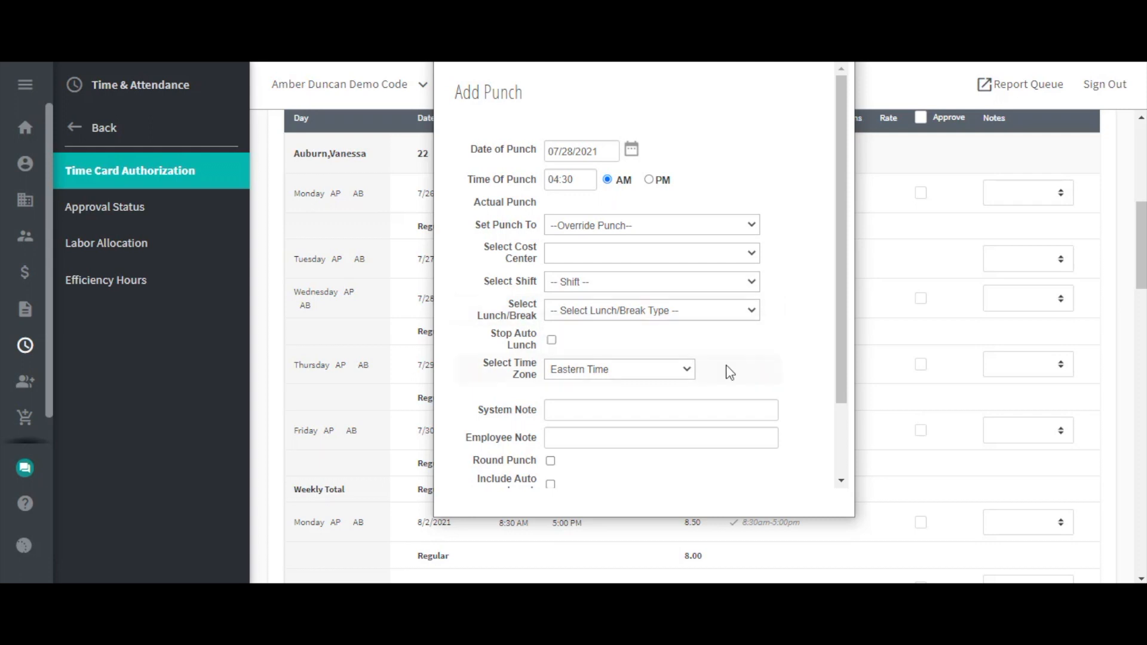
Step: Enter 'Employee cannot see this' as the punch's System Note
{"action": "scroll", "scroll_direction": "down", "scroll_amount": 3}
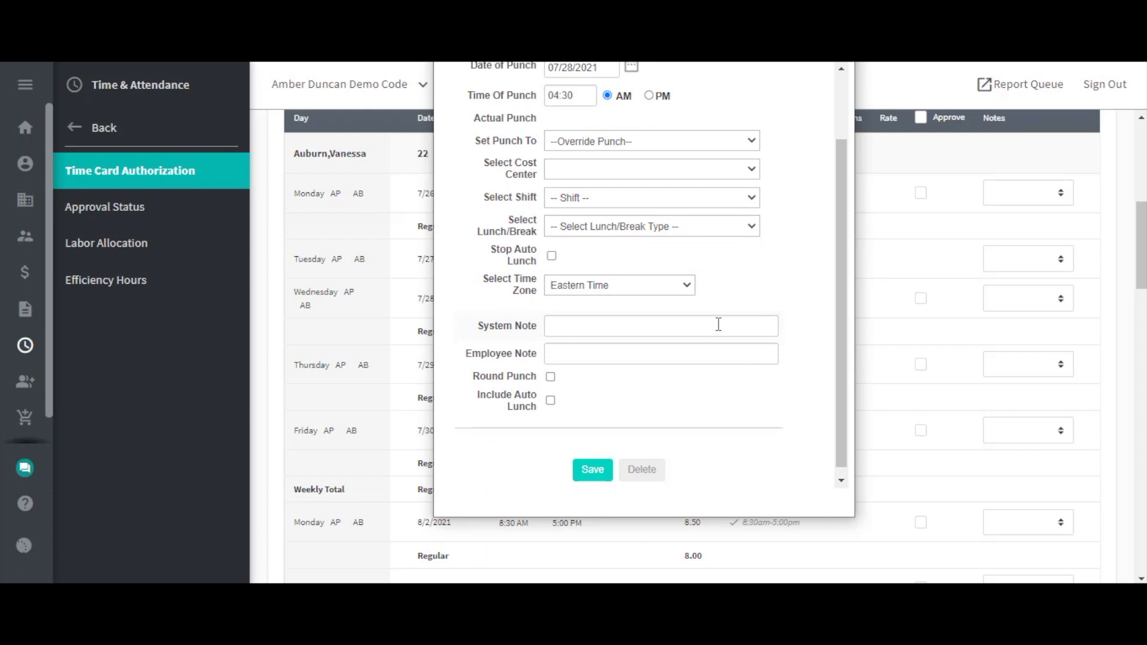
{"action": "left_click", "coordinate": [658, 326]}
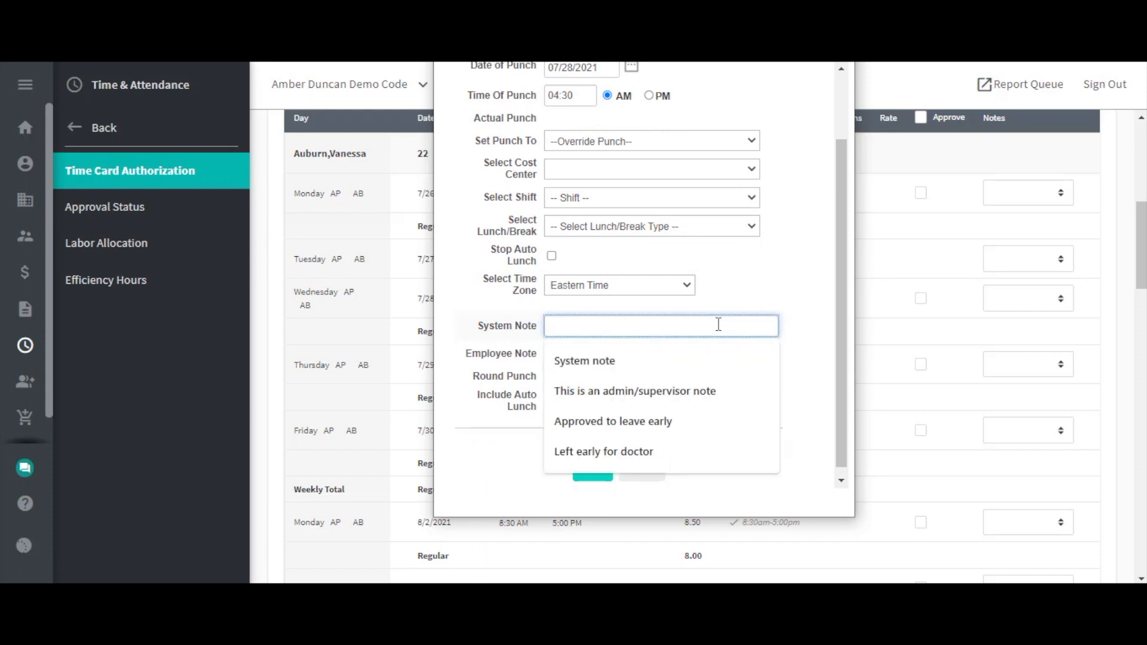
{"action": "type", "text": "Employee c"}
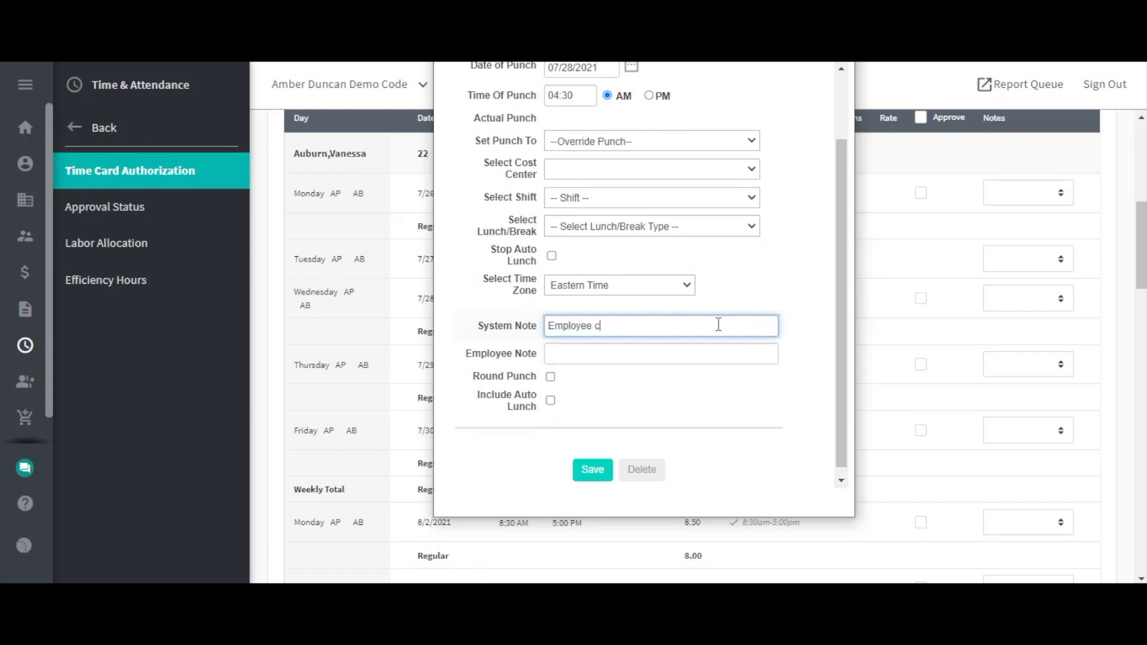
{"action": "type", "text": "annot see this"}
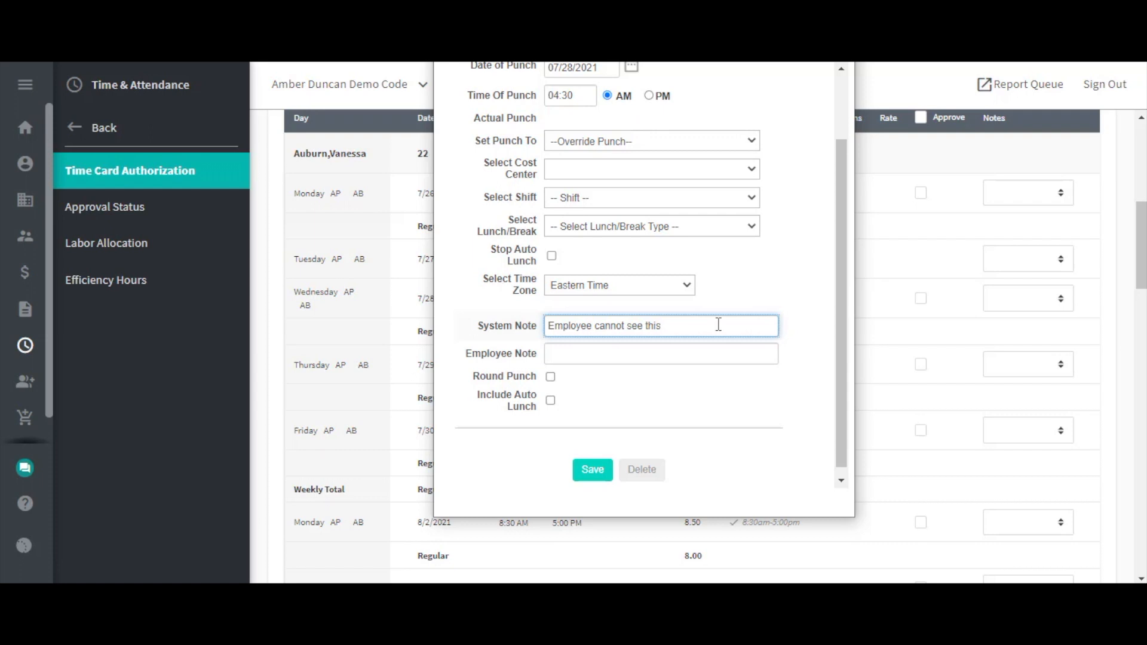
{"action": "mouse_move", "coordinate": [705, 351]}
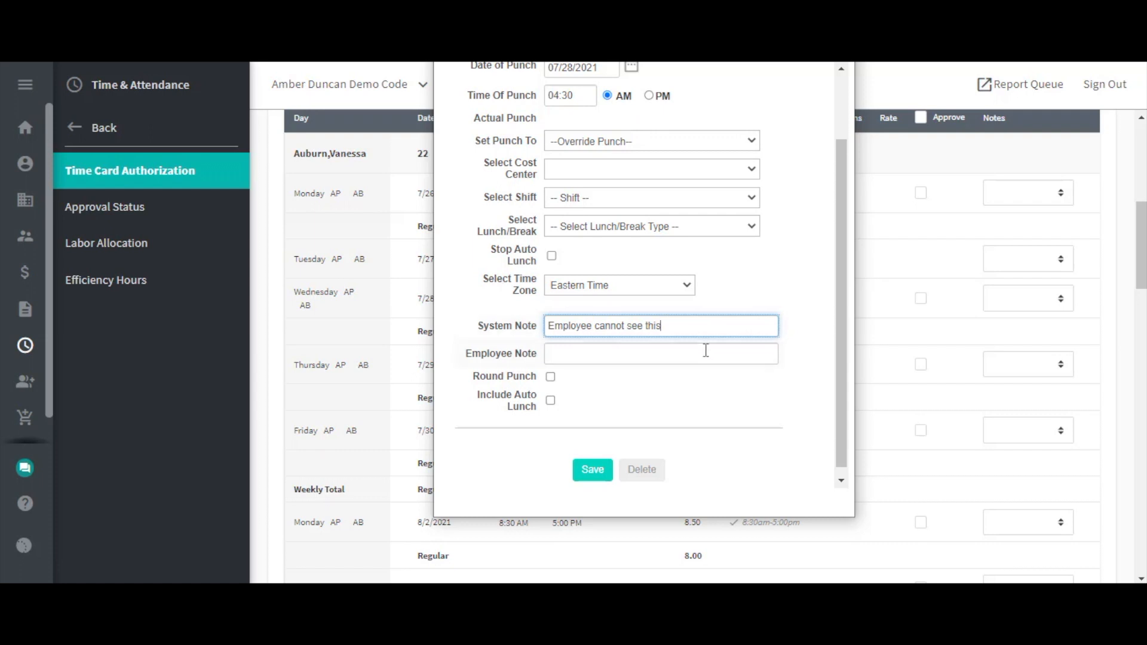
Step: Draft 'Employee can enter note here' in the Employee Note, then clear it
{"action": "left_click", "coordinate": [660, 353]}
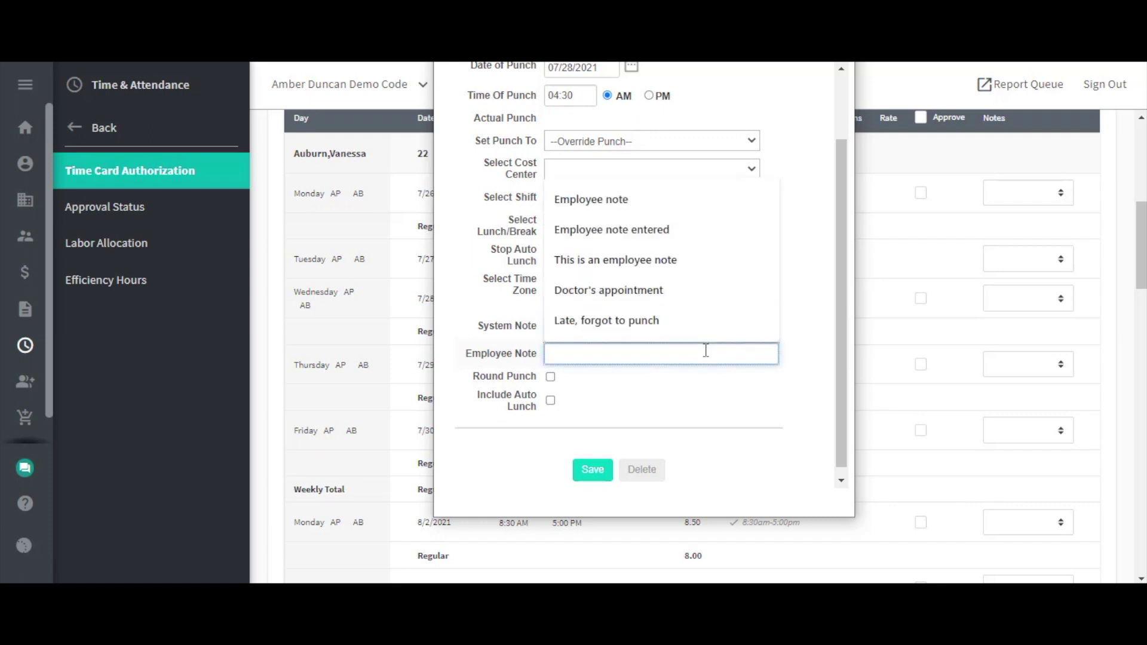
{"action": "type", "text": "Employee can"}
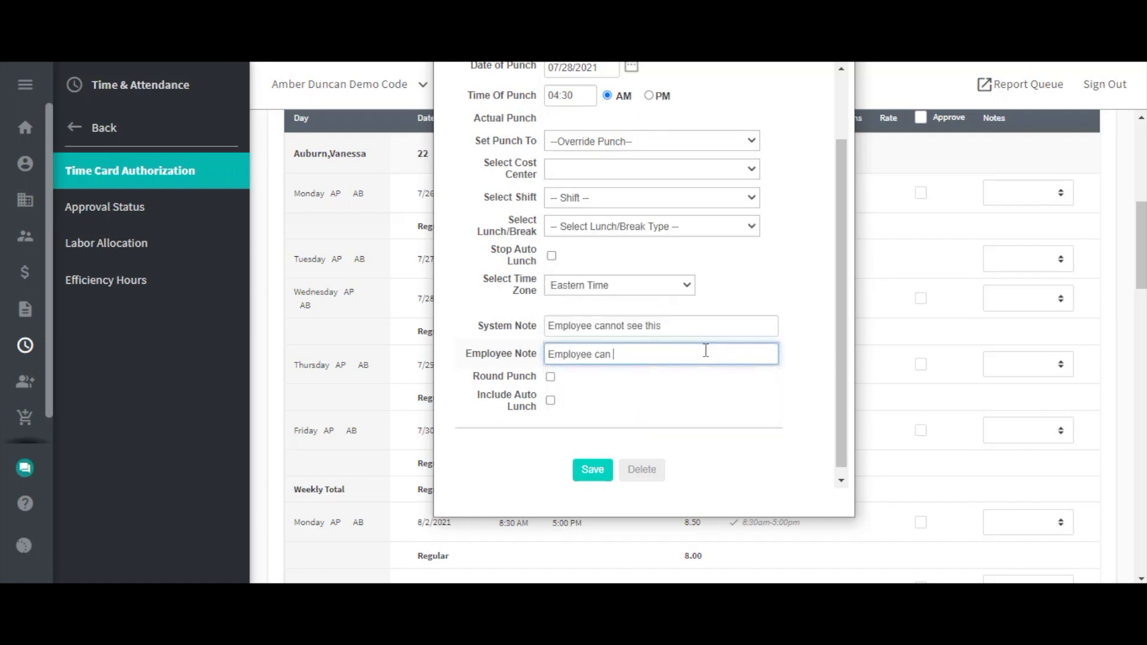
{"action": "type", "text": "enter note"}
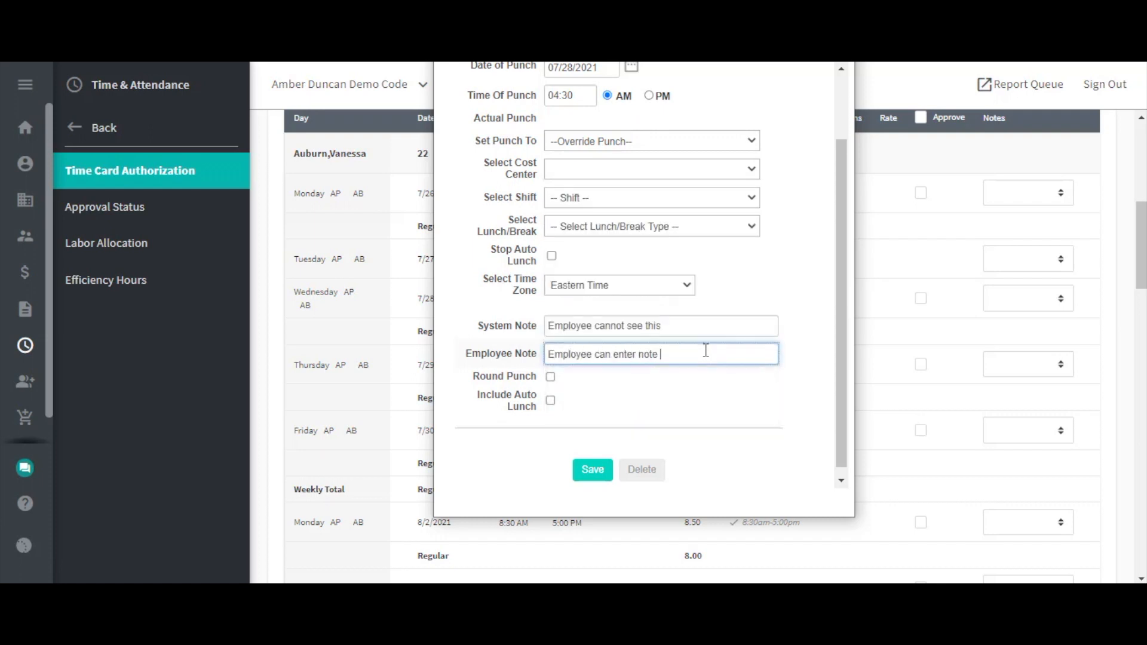
{"action": "type", "text": "here"}
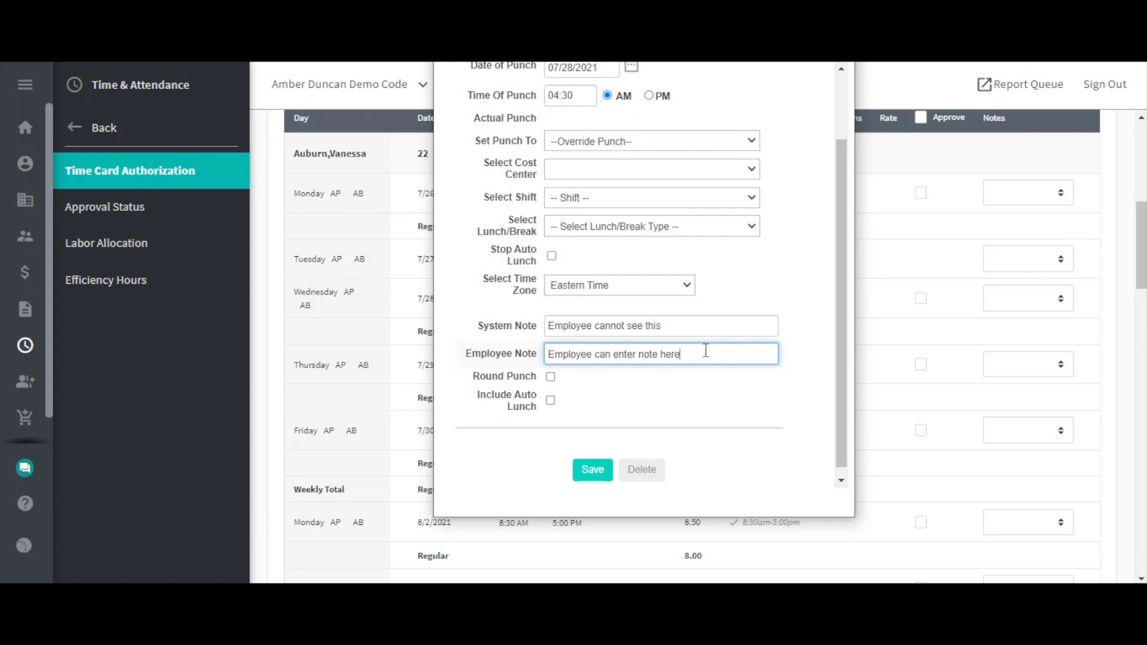
{"action": "key", "text": "Backspace"}
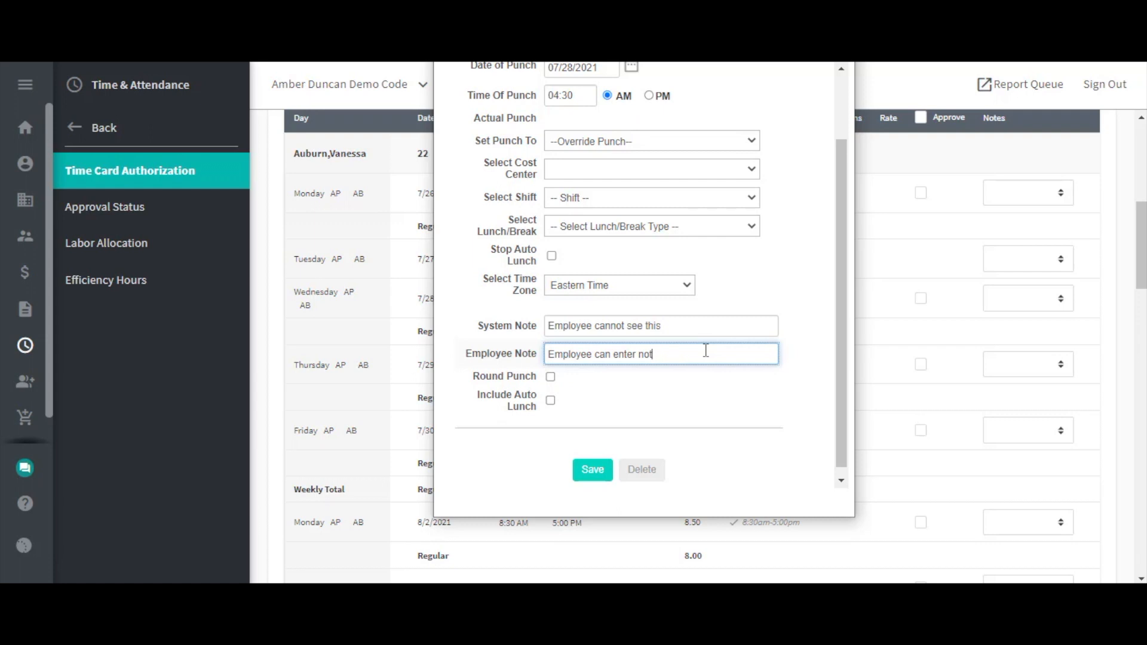
{"action": "key", "text": "ctrl+a"}
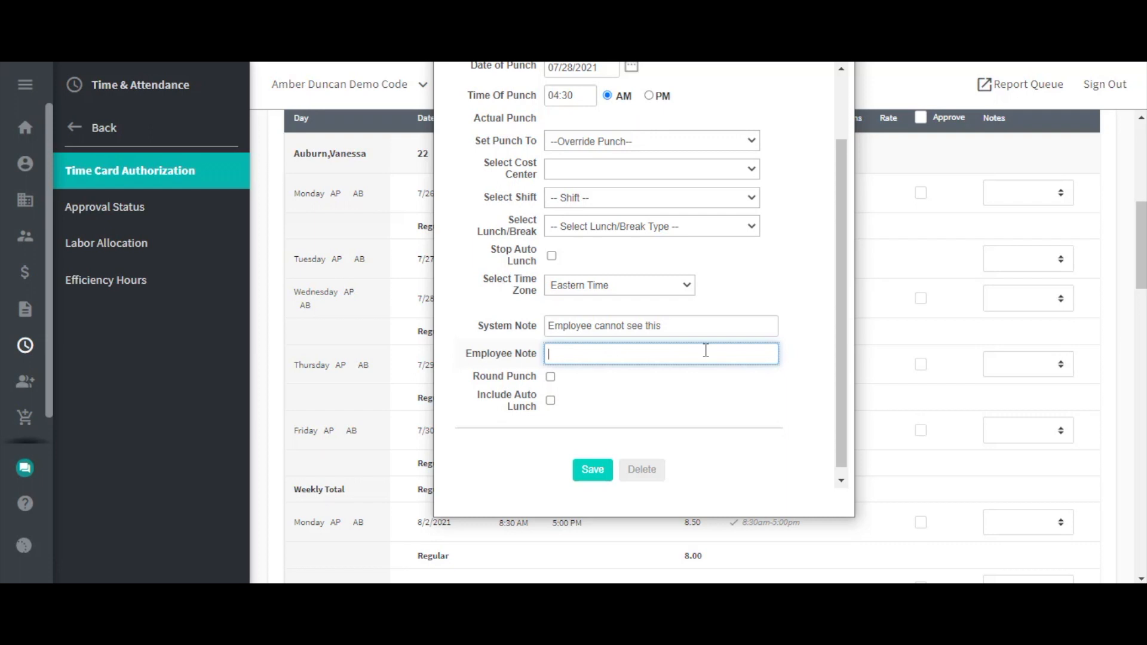
Step: Enter 'Admins and supervisors can enter here as well' as the Employee Note
{"action": "type", "text": "Admins and"}
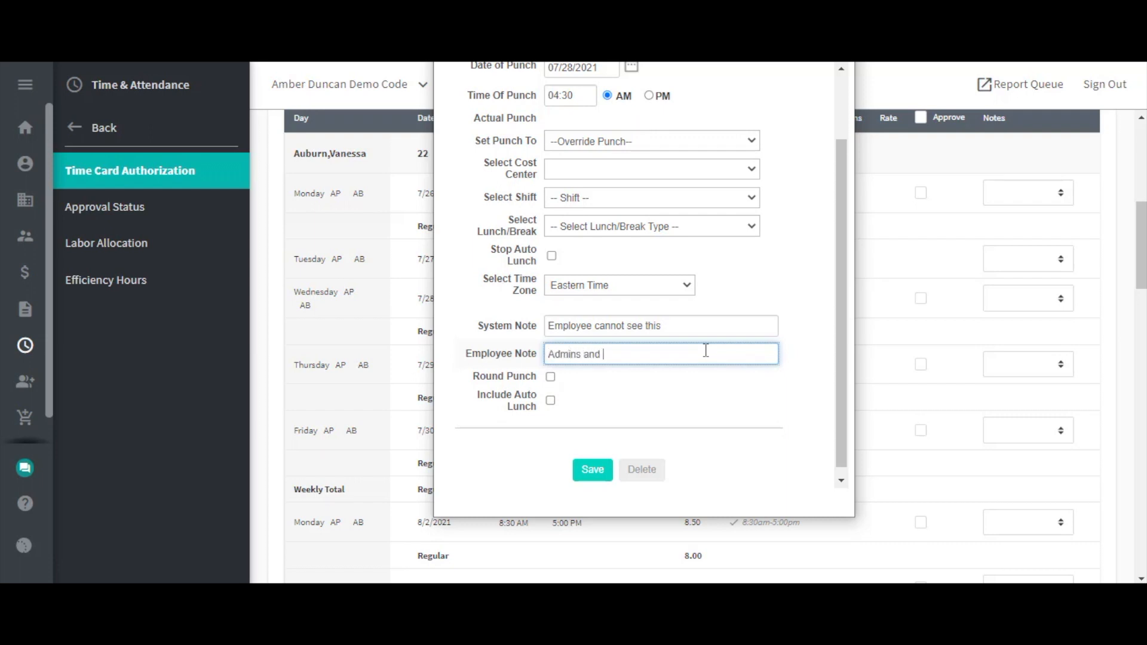
{"action": "type", "text": "supervisors"}
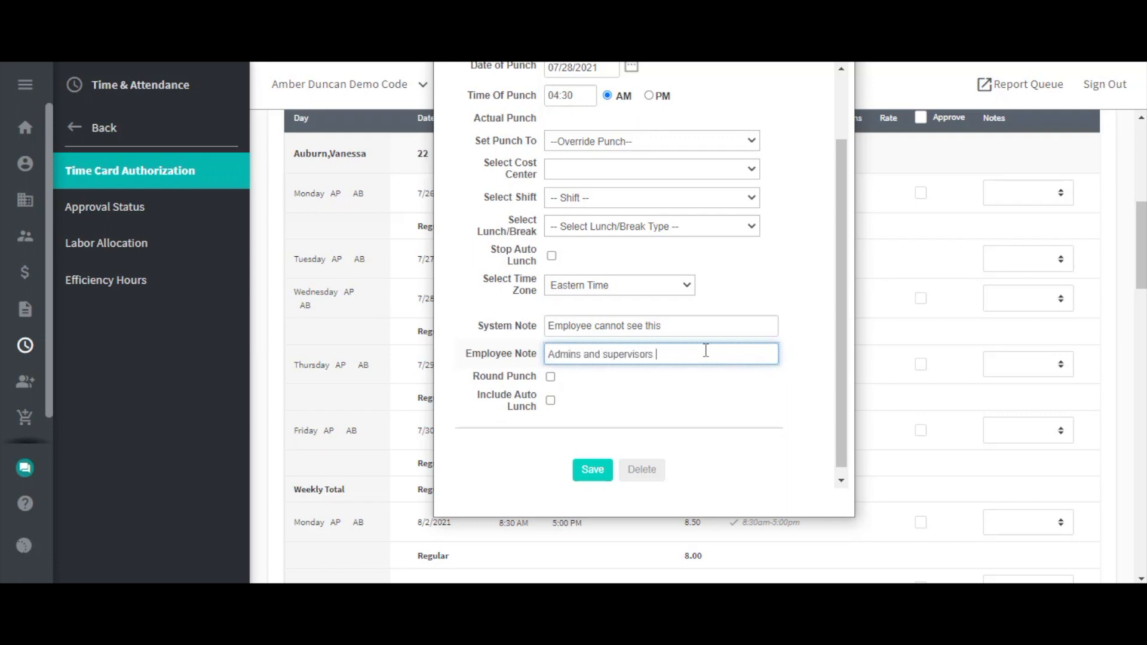
{"action": "type", "text": "can enter here as"}
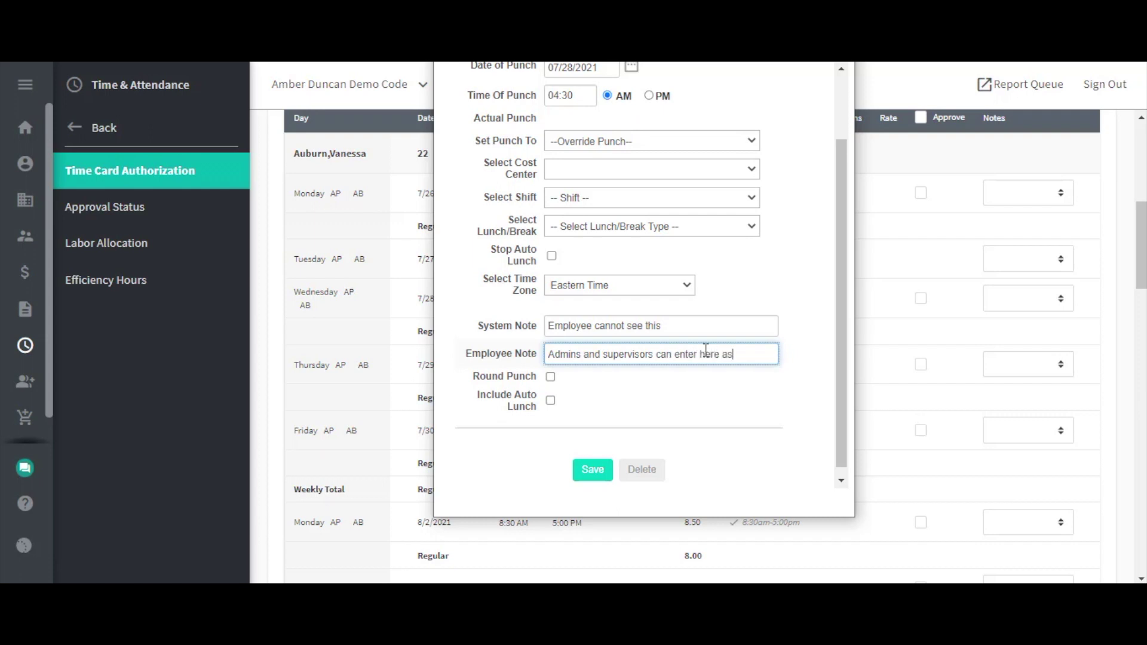
{"action": "type", "text": "well"}
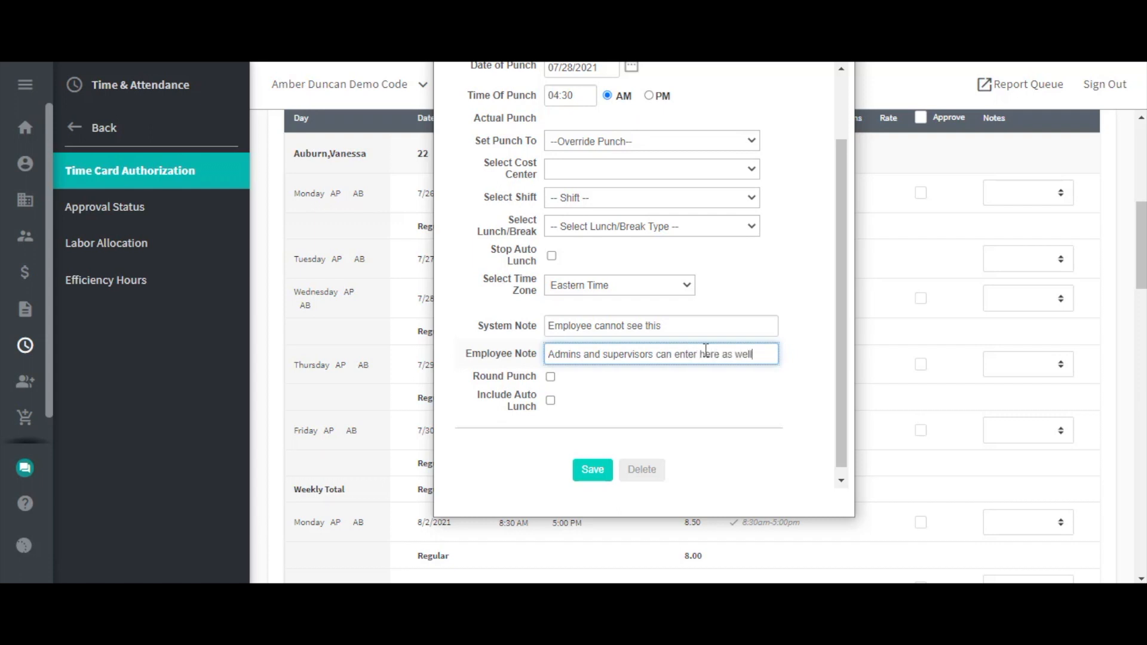
{"action": "mouse_move", "coordinate": [736, 324]}
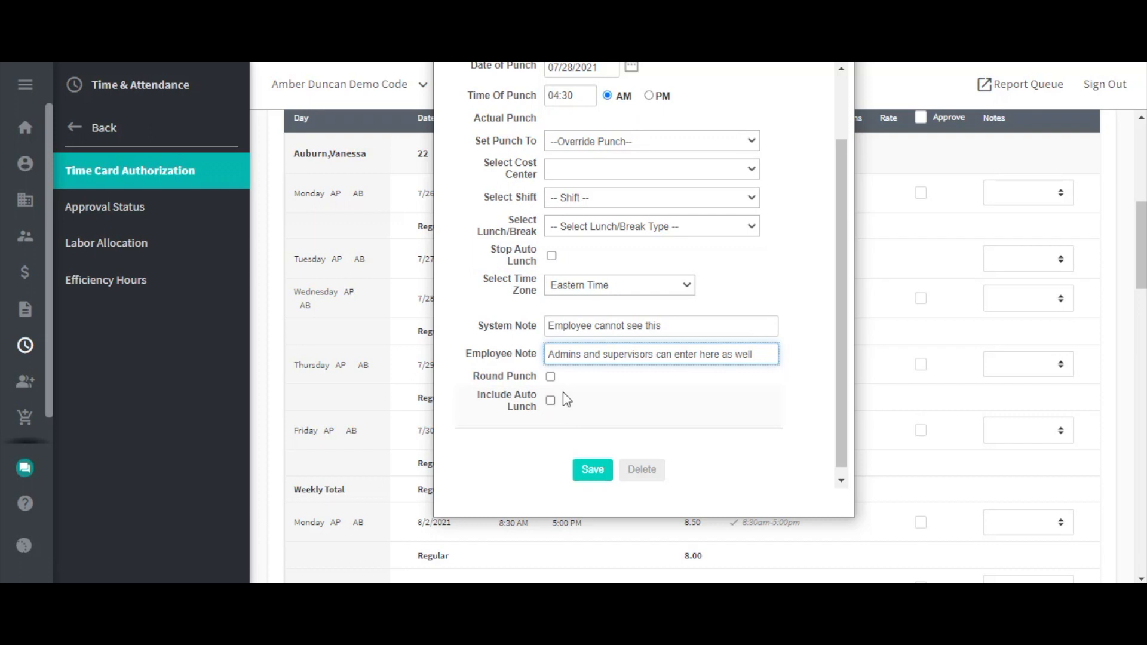
{"action": "mouse_move", "coordinate": [560, 388]}
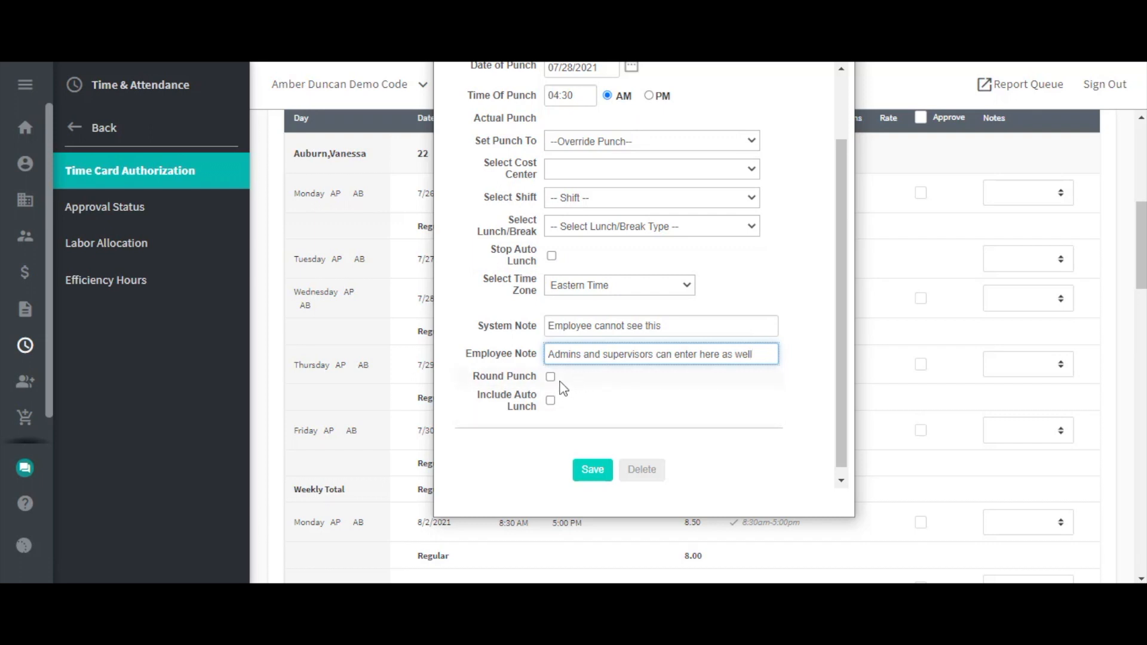
{"action": "mouse_move", "coordinate": [552, 256]}
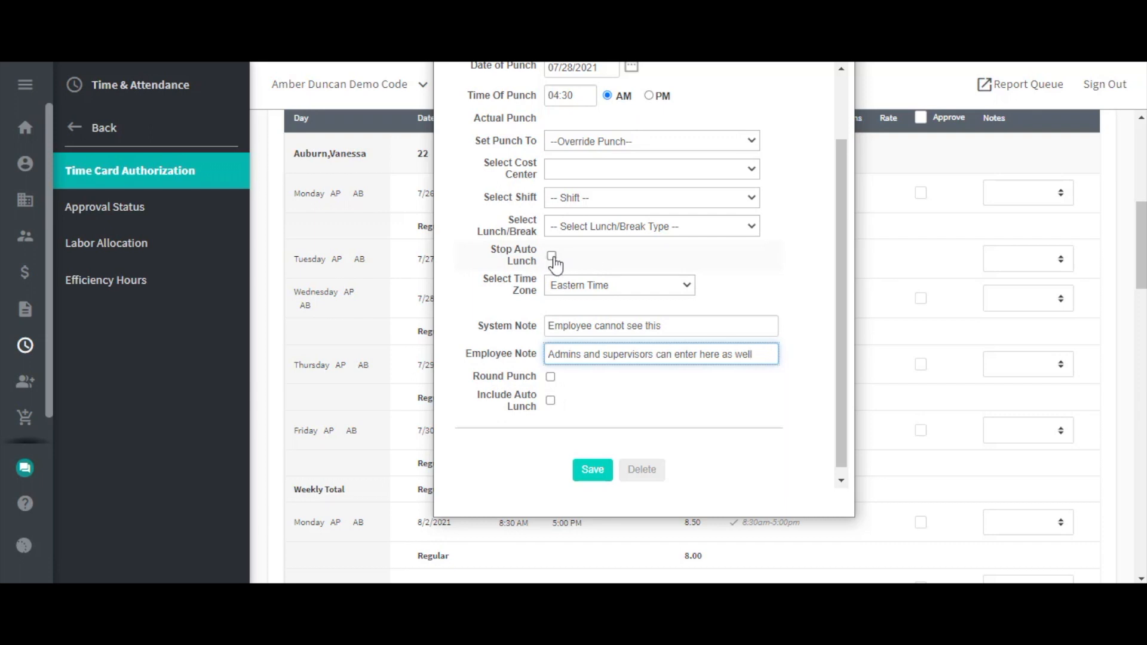
Step: Toggle Stop Auto Lunch and Round Punch on and off, leaving only Include Auto Lunch ticked
{"action": "left_click", "coordinate": [550, 260]}
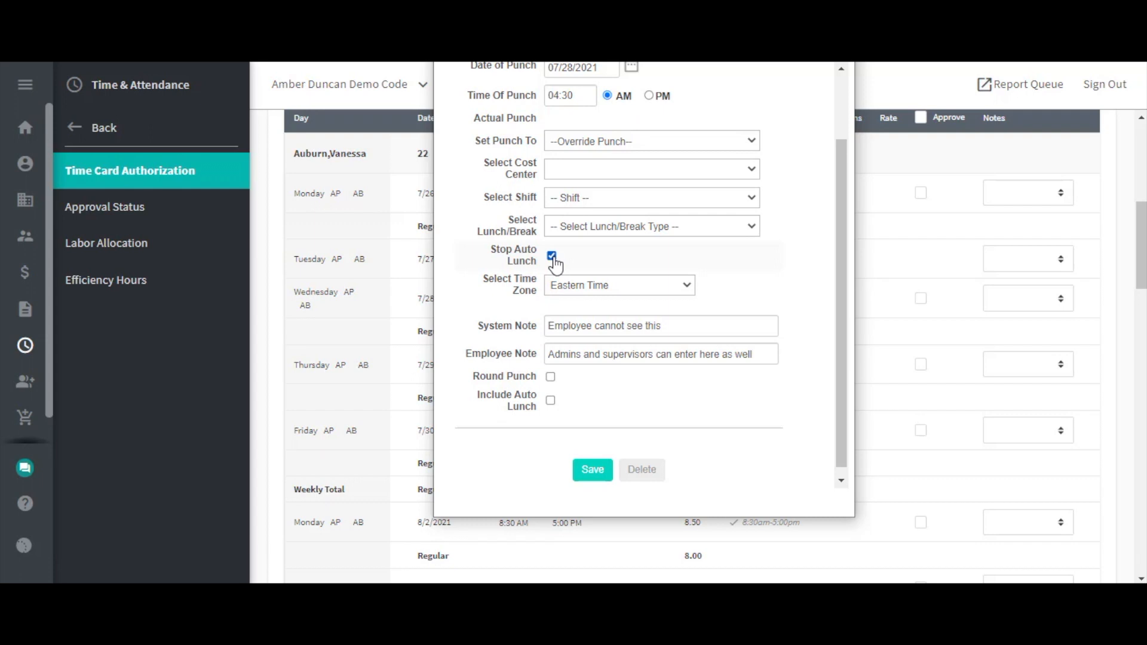
{"action": "left_click", "coordinate": [551, 255]}
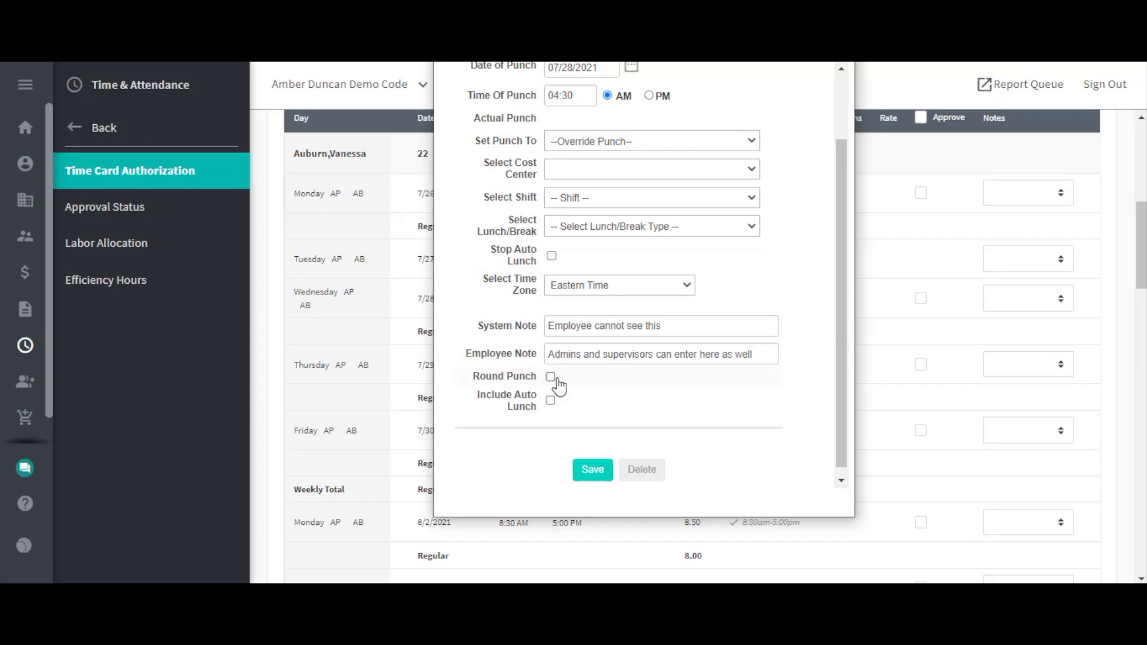
{"action": "left_click", "coordinate": [550, 377]}
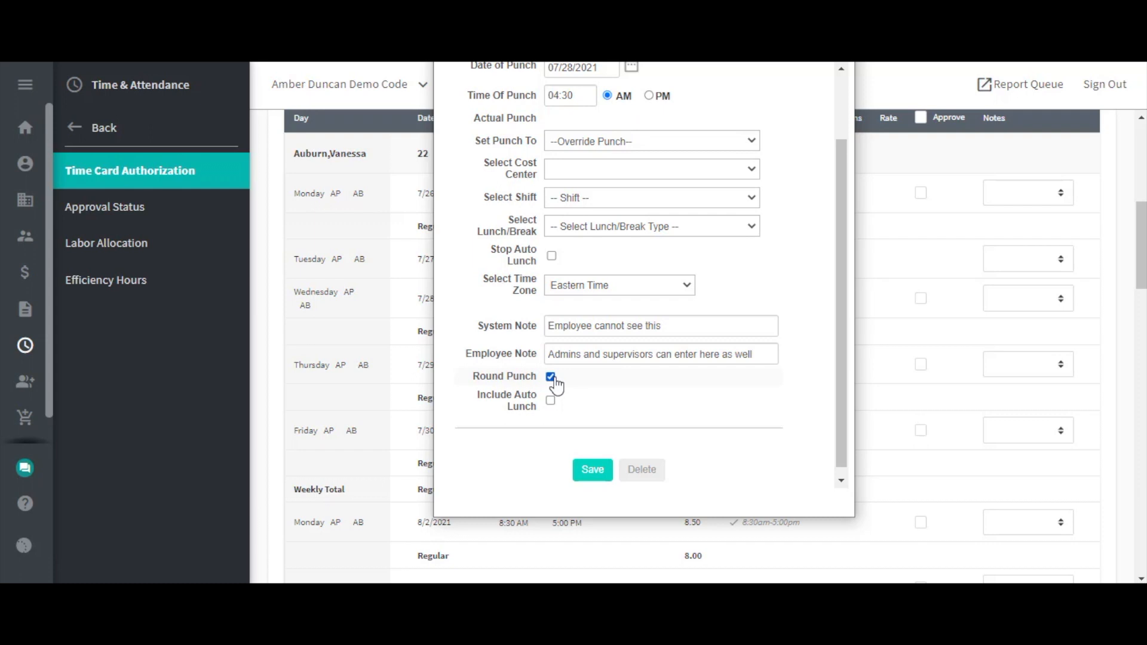
{"action": "left_click", "coordinate": [550, 377]}
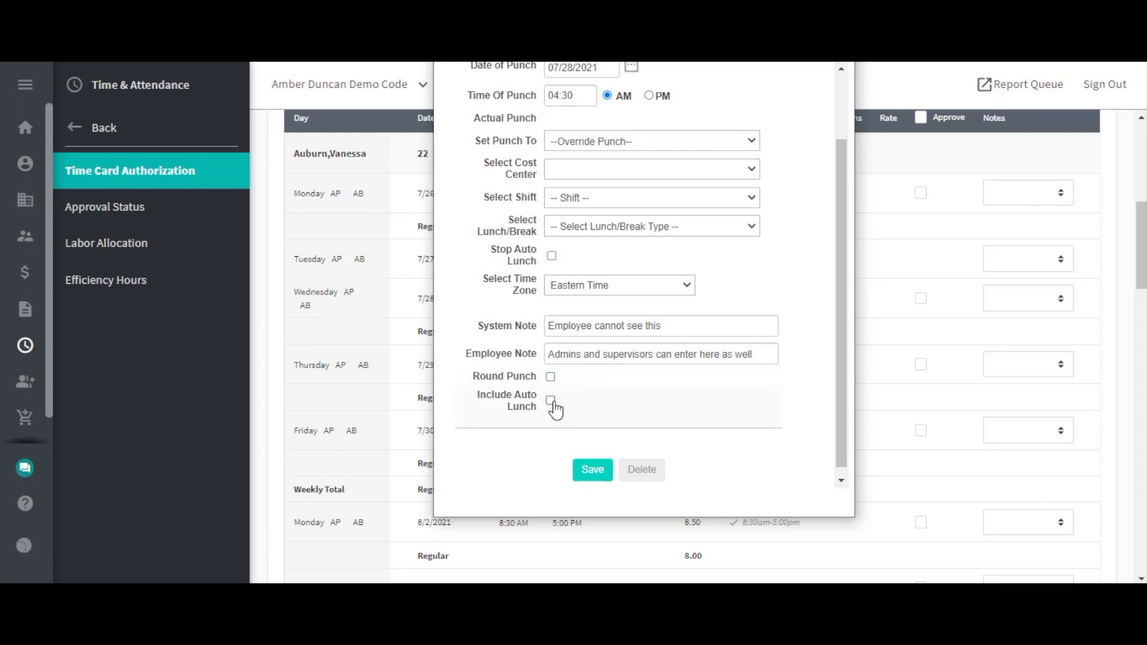
{"action": "left_click", "coordinate": [550, 400]}
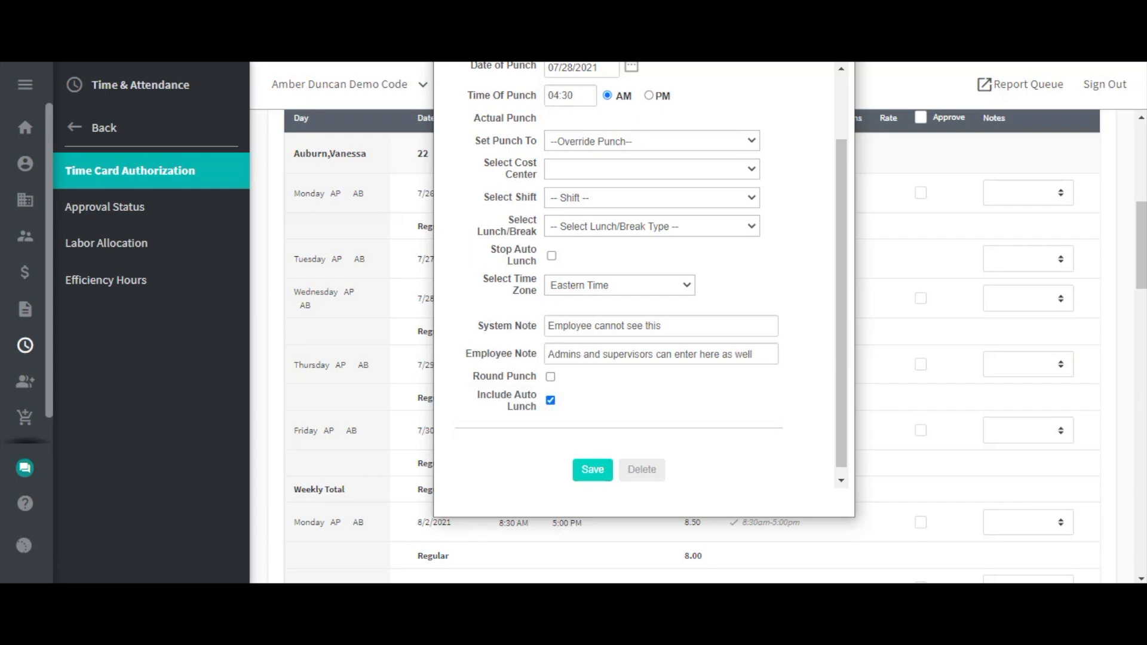
{"action": "mouse_move", "coordinate": [843, 97]}
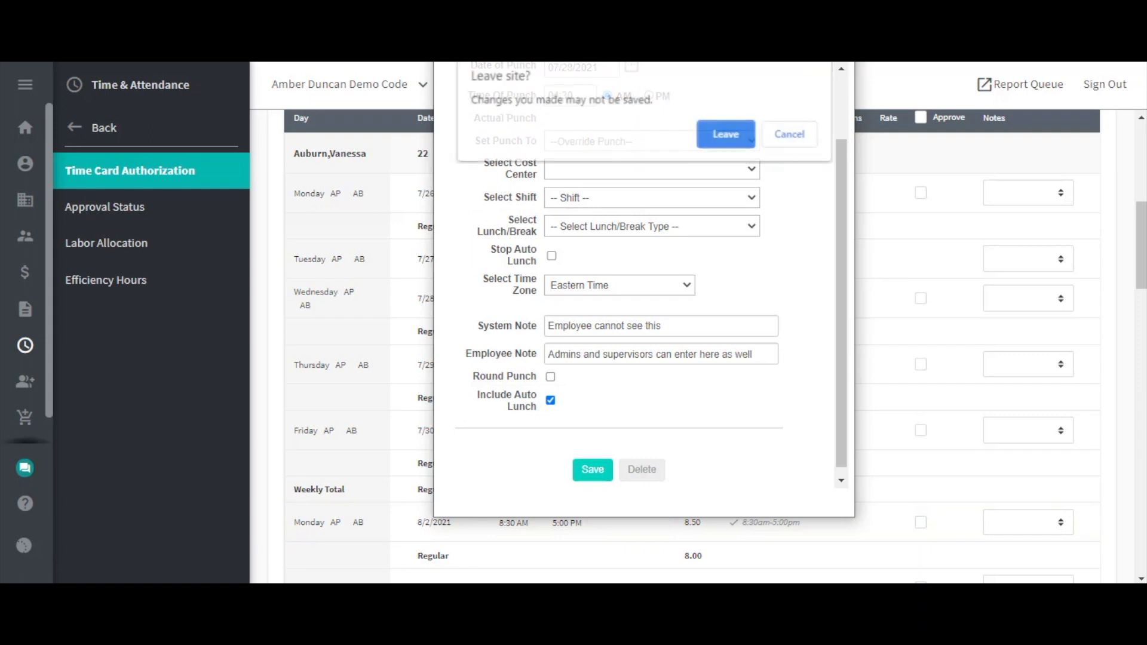
Step: Leave the punch dialog via the browser prompt, discarding the unsaved 7/28 punch
{"action": "left_click", "coordinate": [725, 134]}
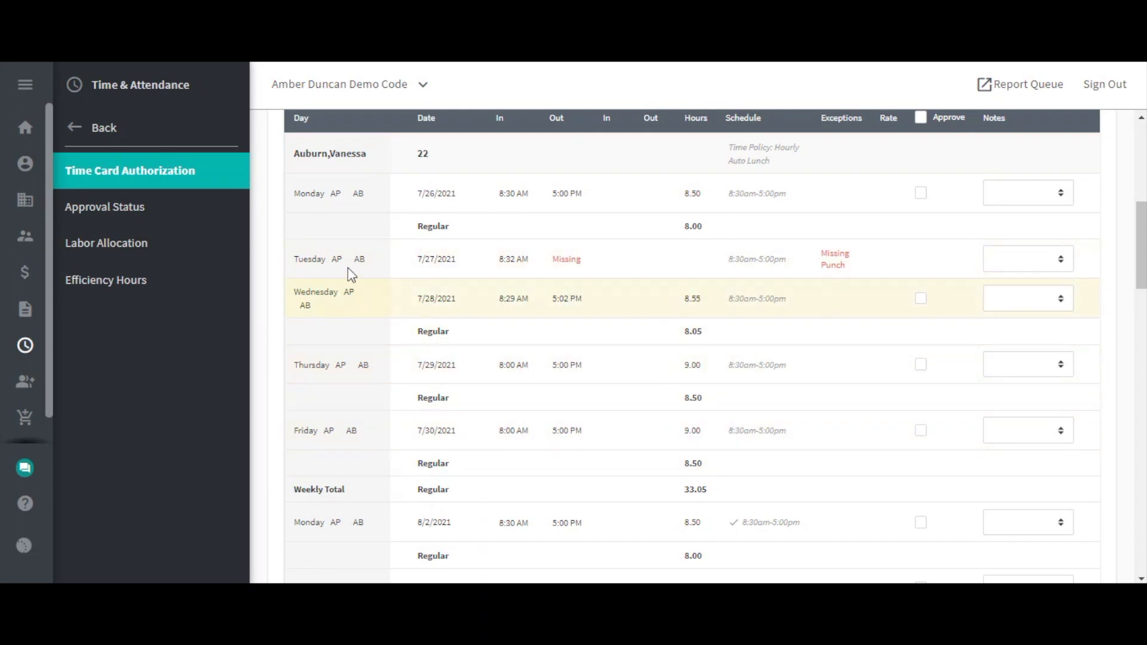
{"action": "mouse_move", "coordinate": [565, 258]}
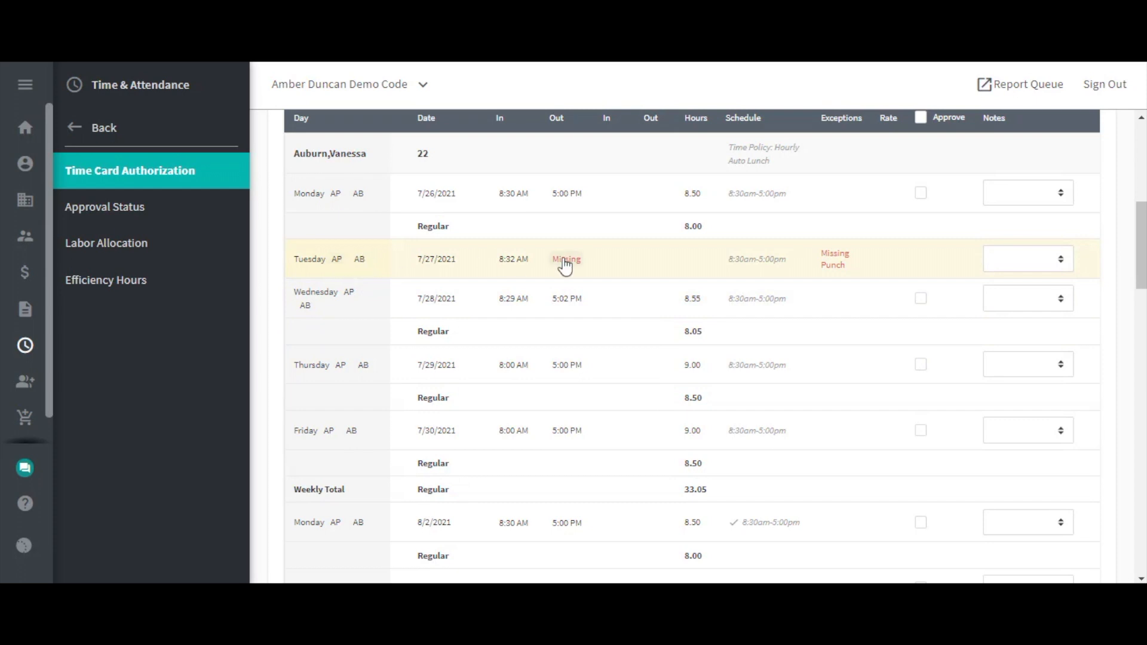
Step: Save Tuesday 7/27's missing out punch as 05:00 PM with system note 'Missed punch'
{"action": "left_click", "coordinate": [566, 260]}
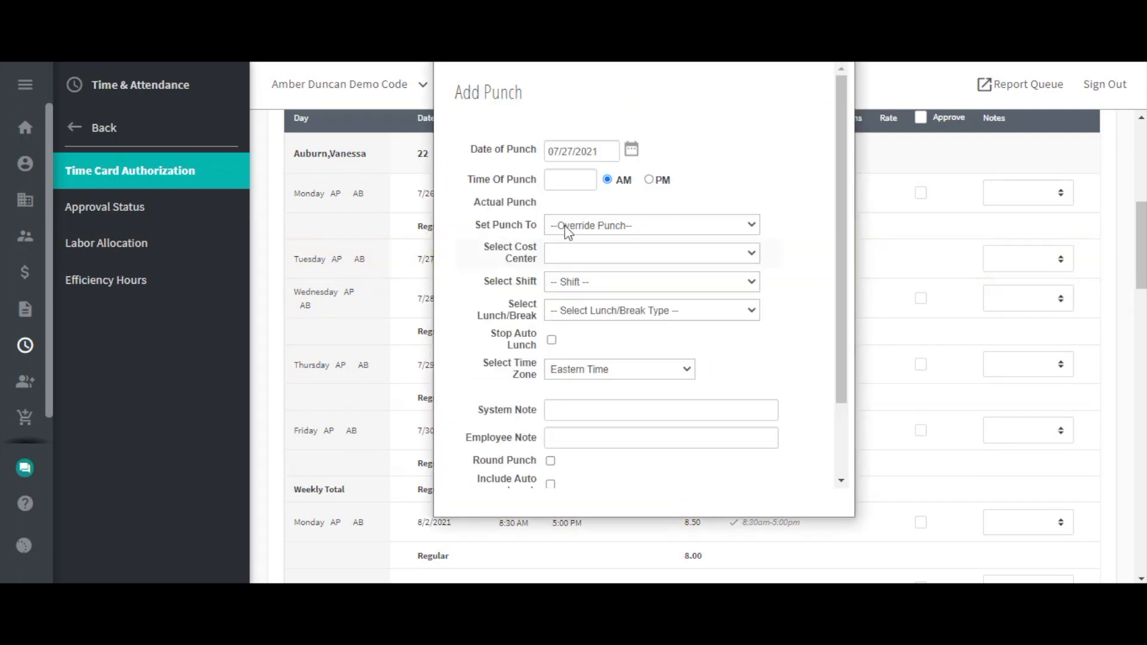
{"action": "type", "text": "05:00"}
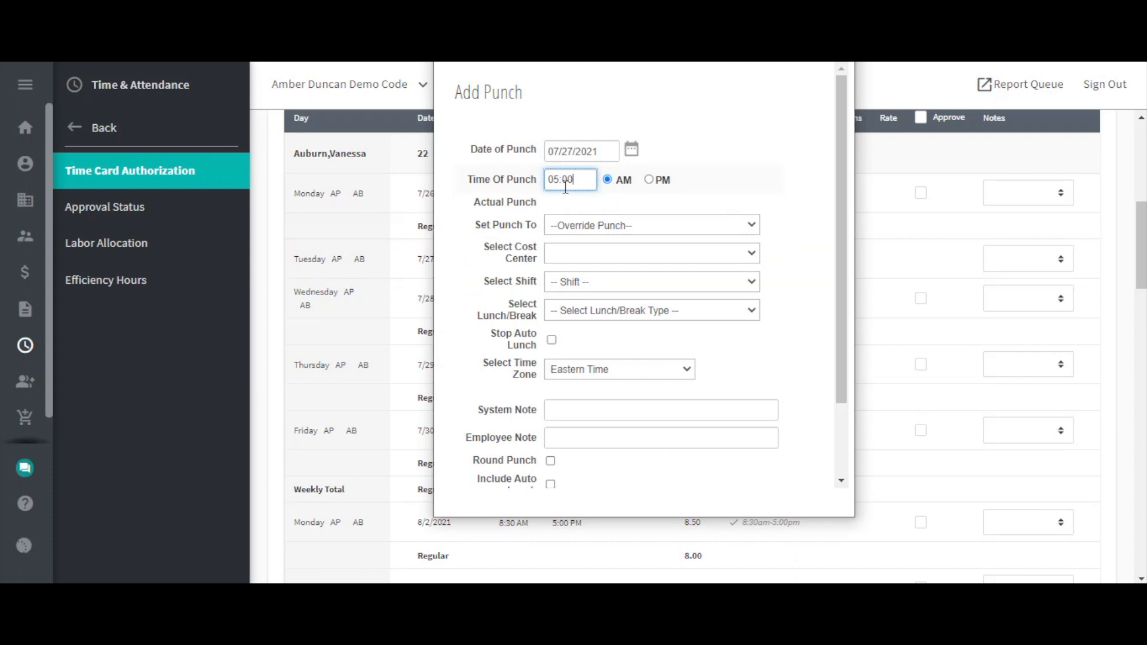
{"action": "left_click", "coordinate": [649, 179]}
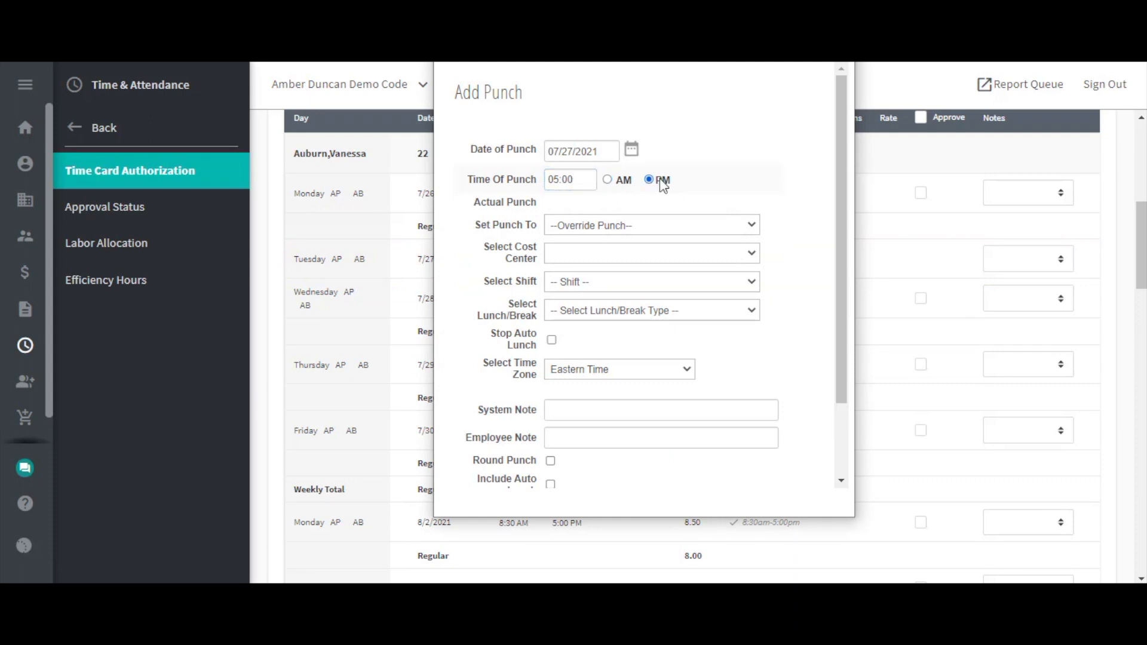
{"action": "left_click", "coordinate": [658, 410]}
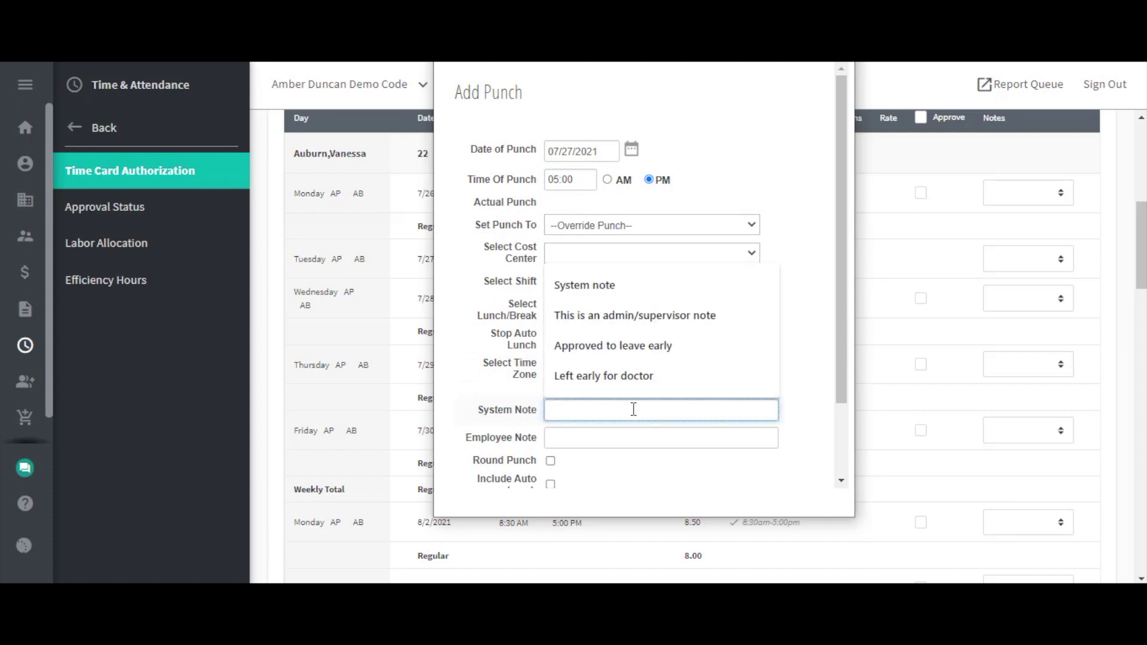
{"action": "type", "text": "Missed punc"}
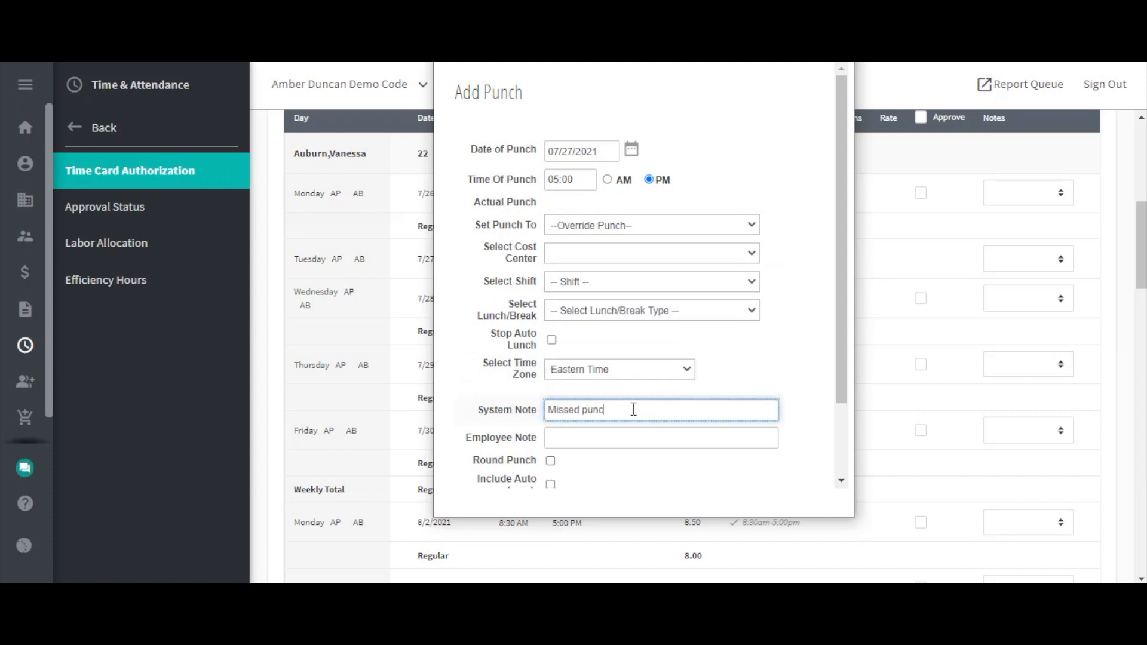
{"action": "left_click", "coordinate": [592, 461]}
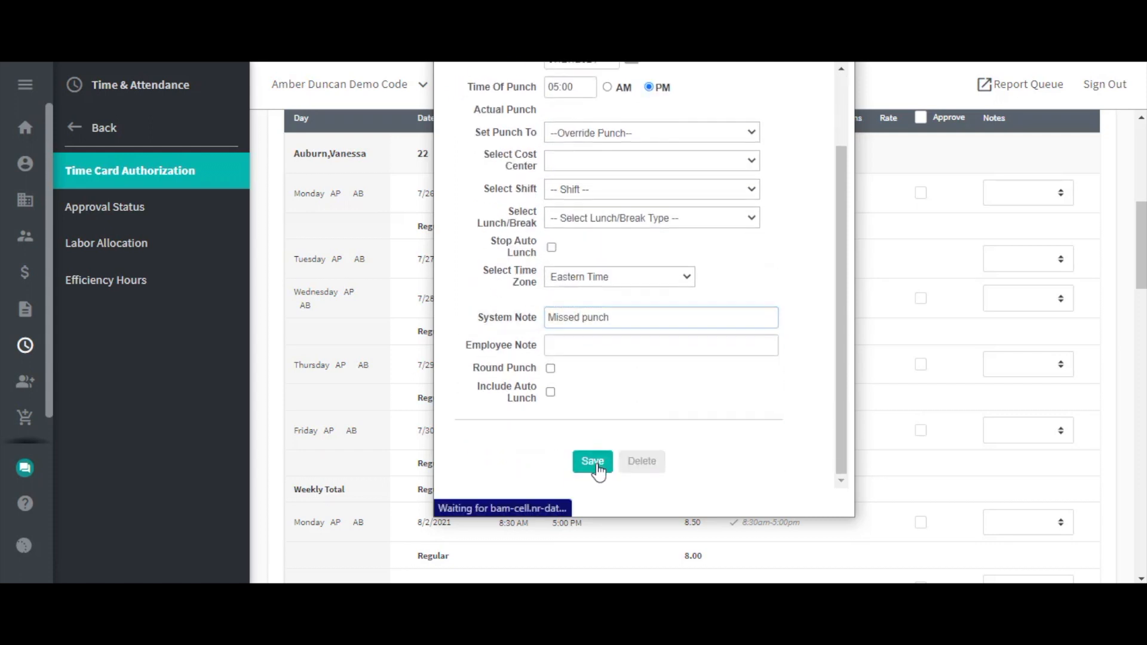
{"action": "left_click", "coordinate": [591, 460]}
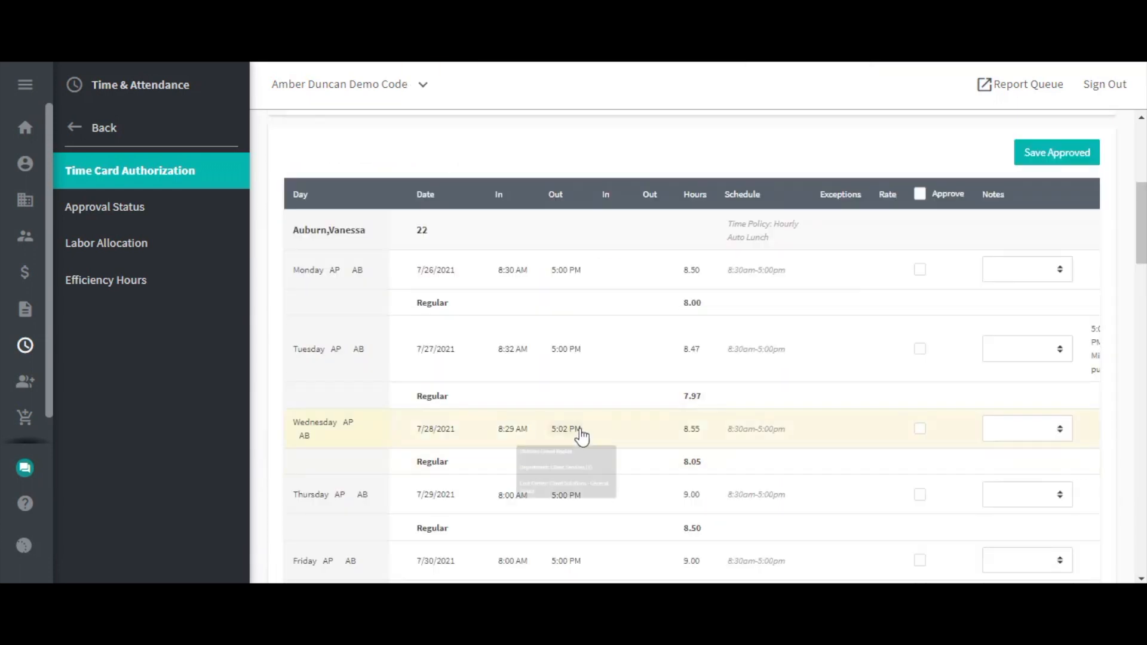
Step: Edit Wednesday 7/28's 5:02 PM out punch to 05:00 PM and save it
{"action": "left_click", "coordinate": [567, 428]}
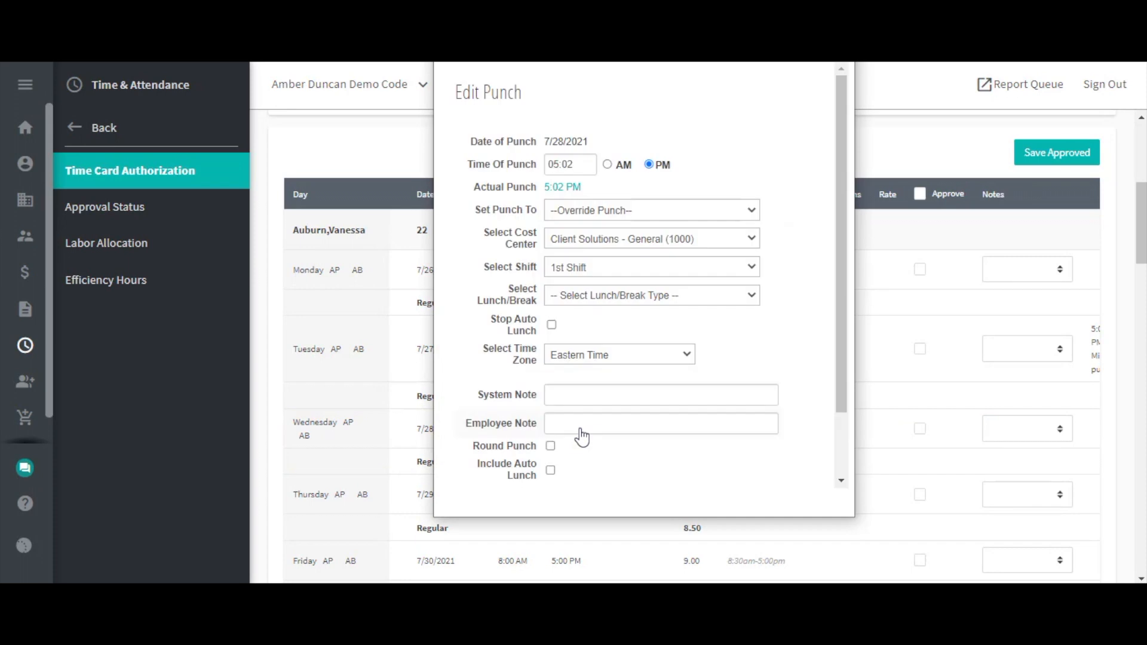
{"action": "left_click", "coordinate": [569, 164]}
{"action": "type", "text": "0"}
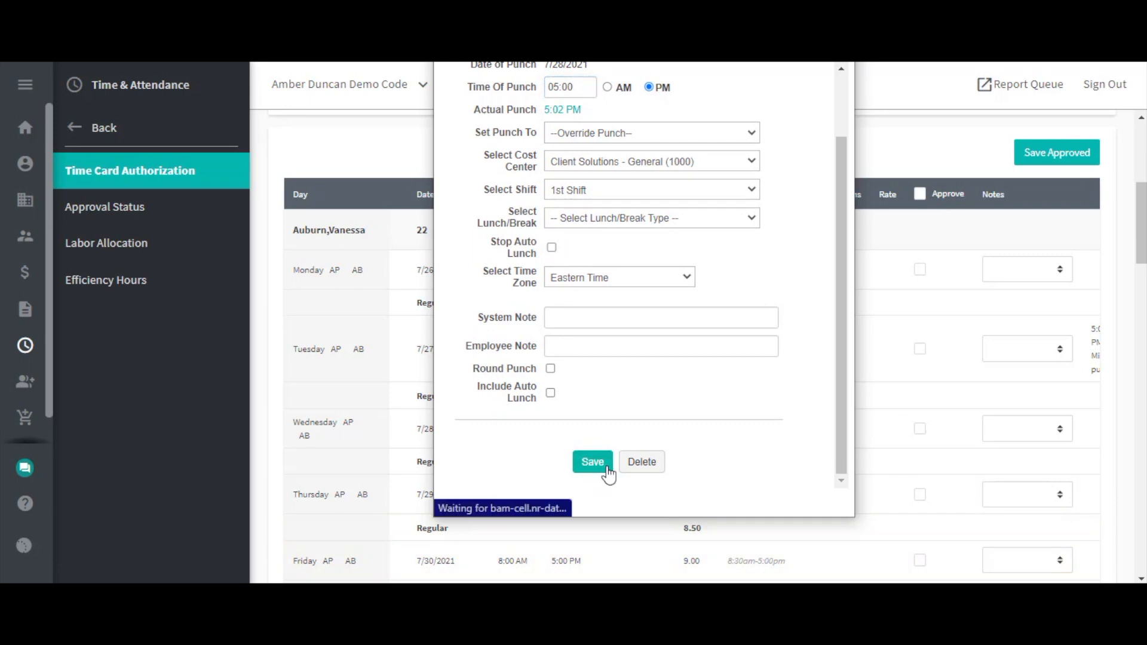
{"action": "left_click", "coordinate": [590, 462]}
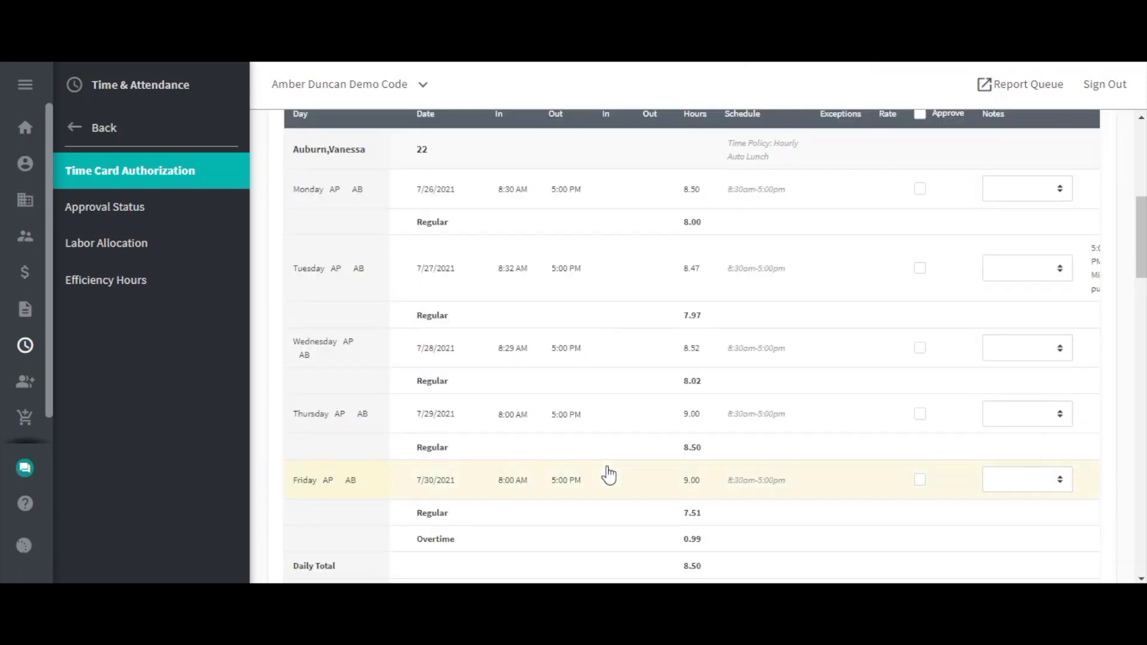
{"action": "mouse_move", "coordinate": [610, 329]}
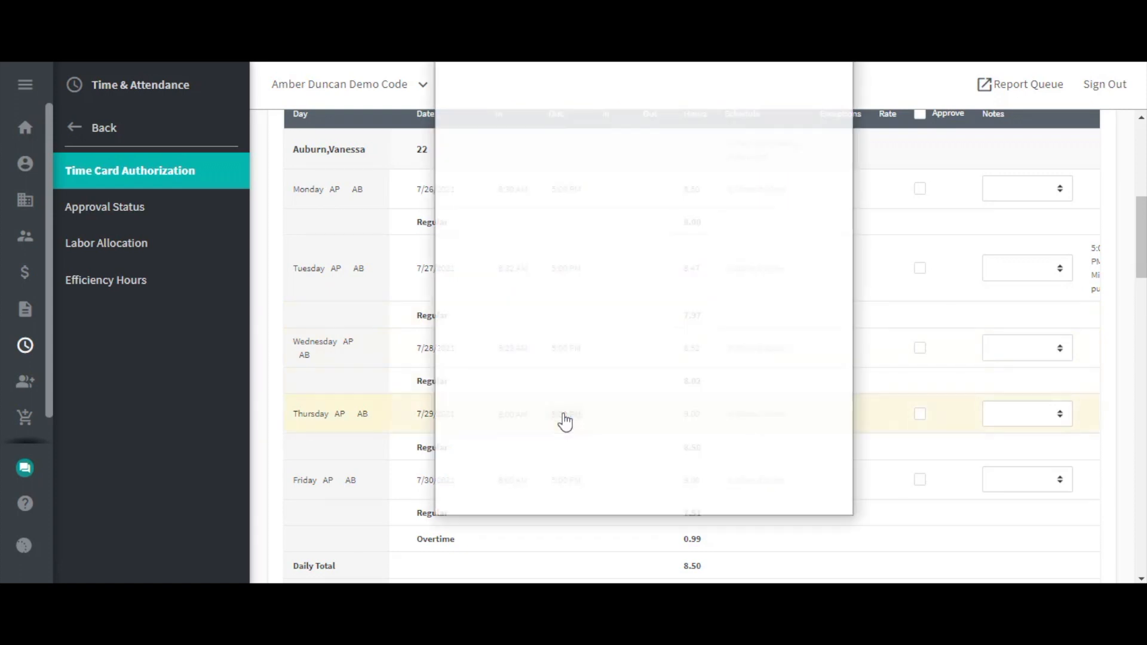
Step: Open Thursday 7/29's 5:00 PM out punch in the Edit Punch dialog
{"action": "left_click", "coordinate": [566, 414]}
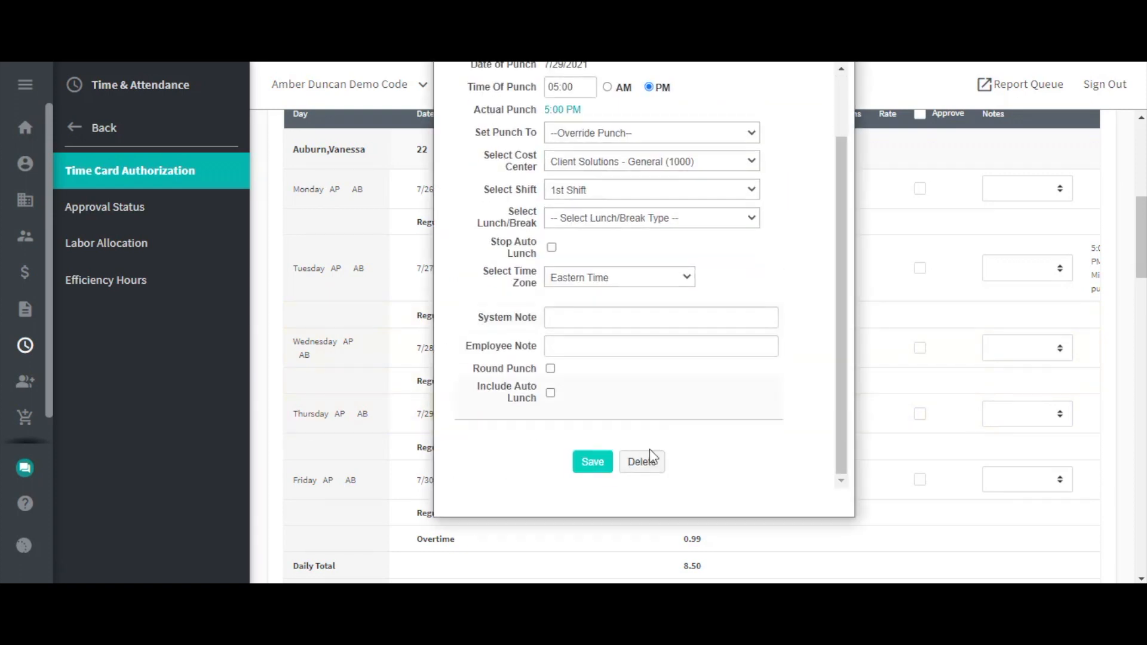
{"action": "mouse_move", "coordinate": [648, 472]}
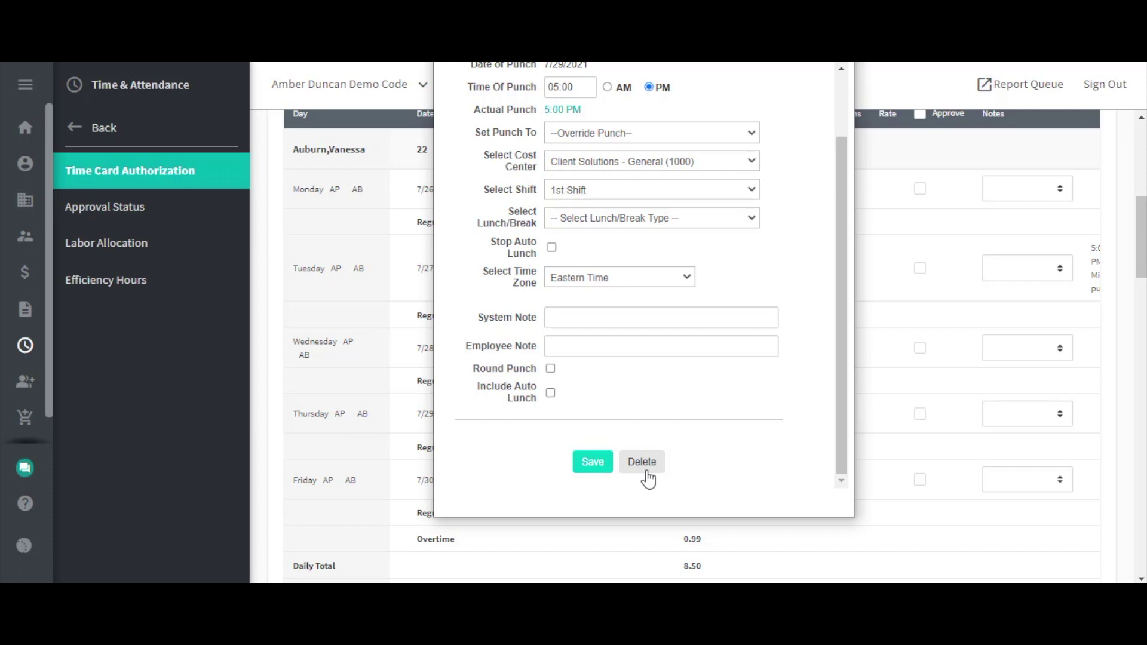
{"action": "mouse_move", "coordinate": [664, 510]}
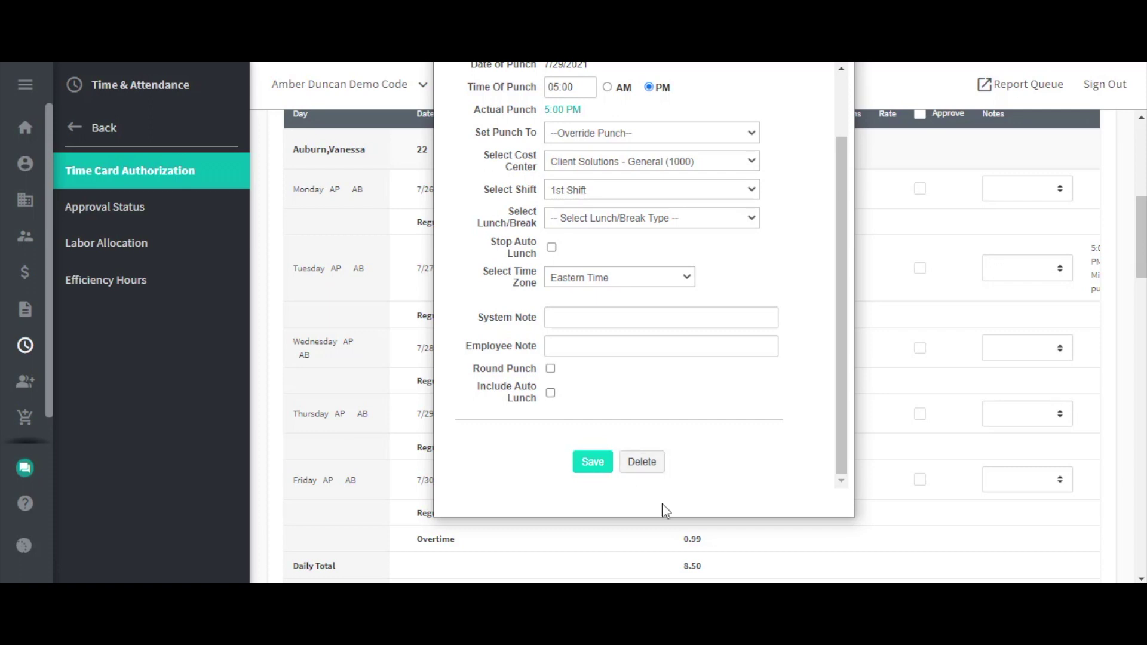